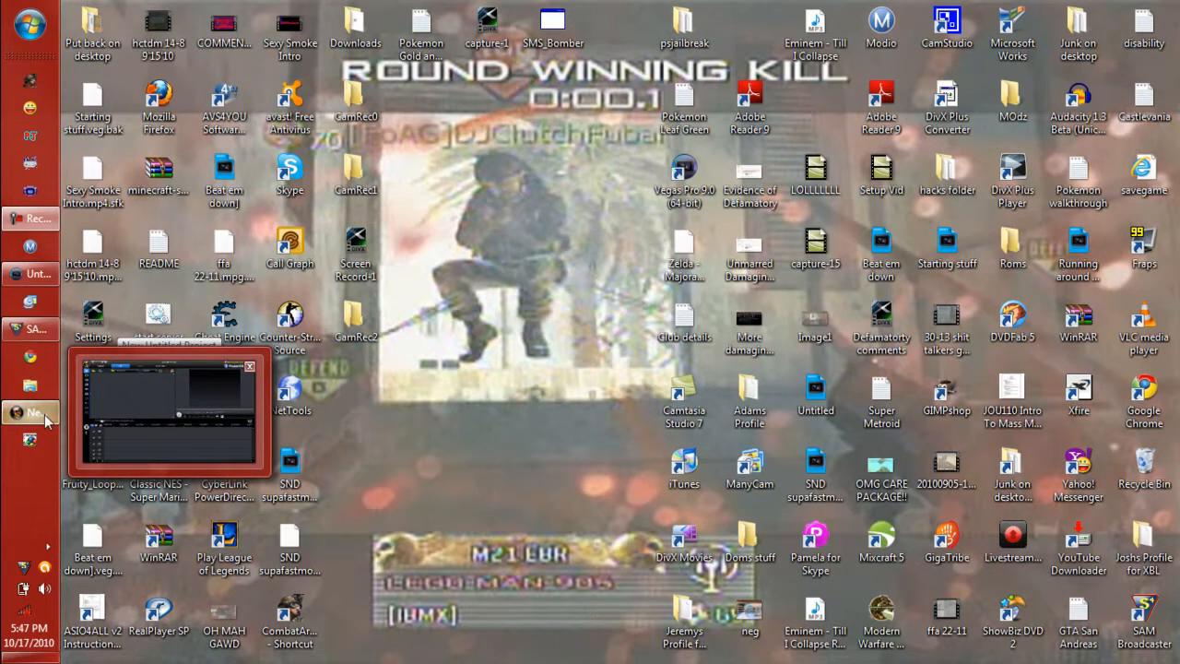
- Restore the PowerDirector window showing the new untitled project
click(166, 412)
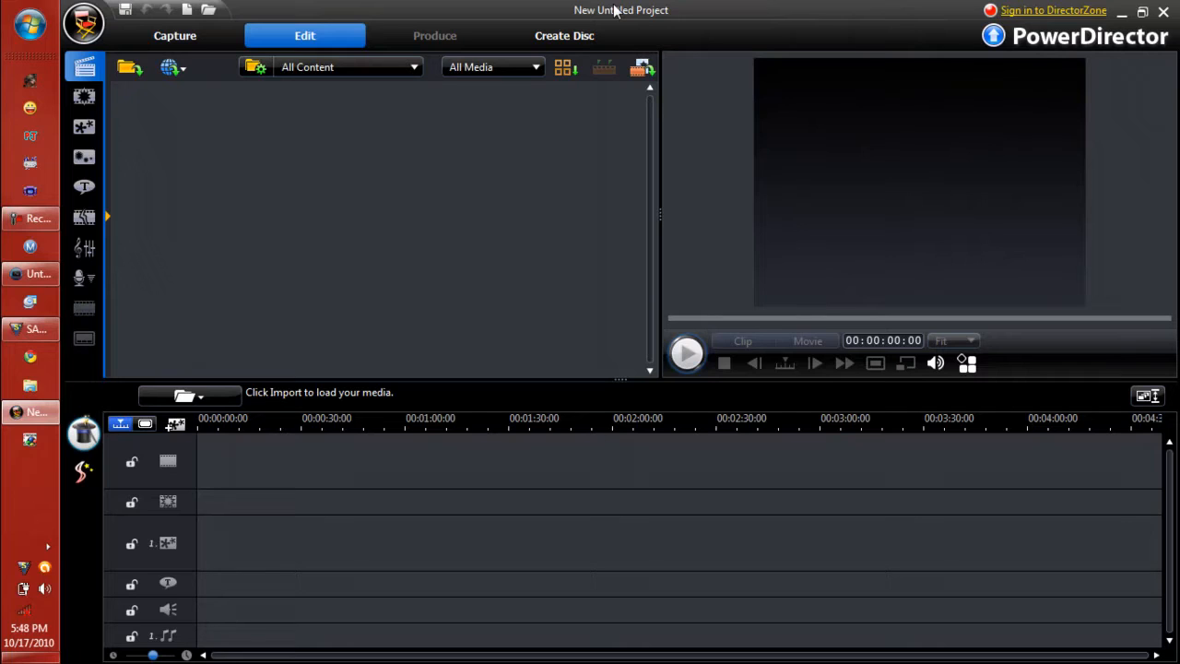
mouse_move(501, 9)
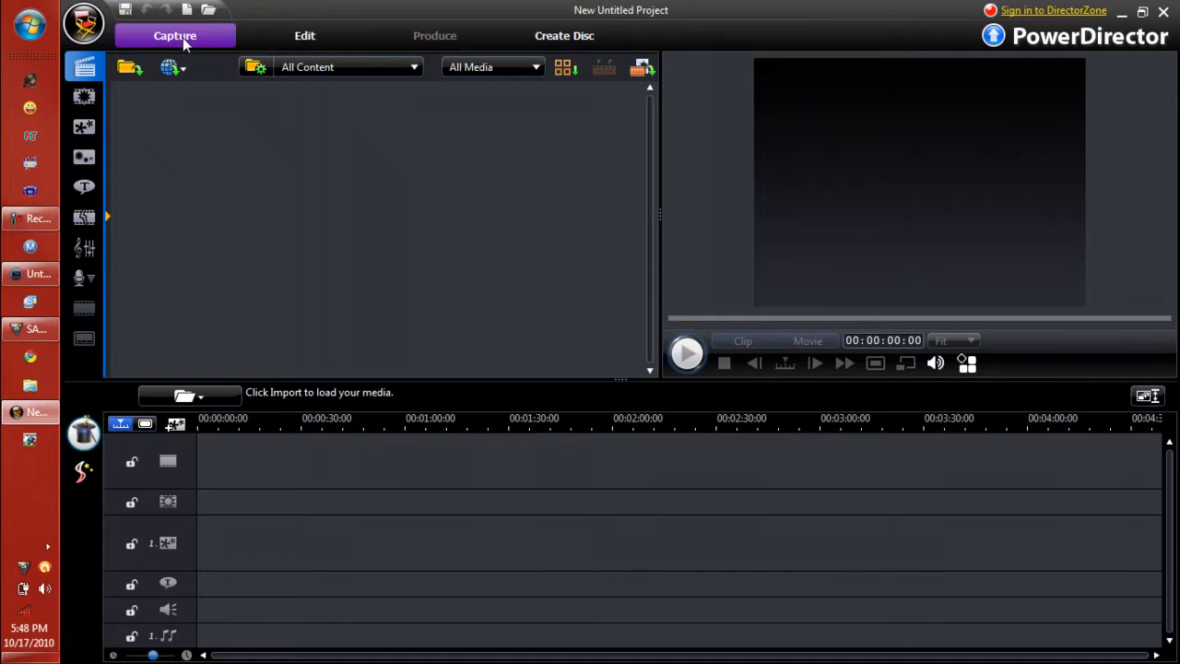
click(174, 35)
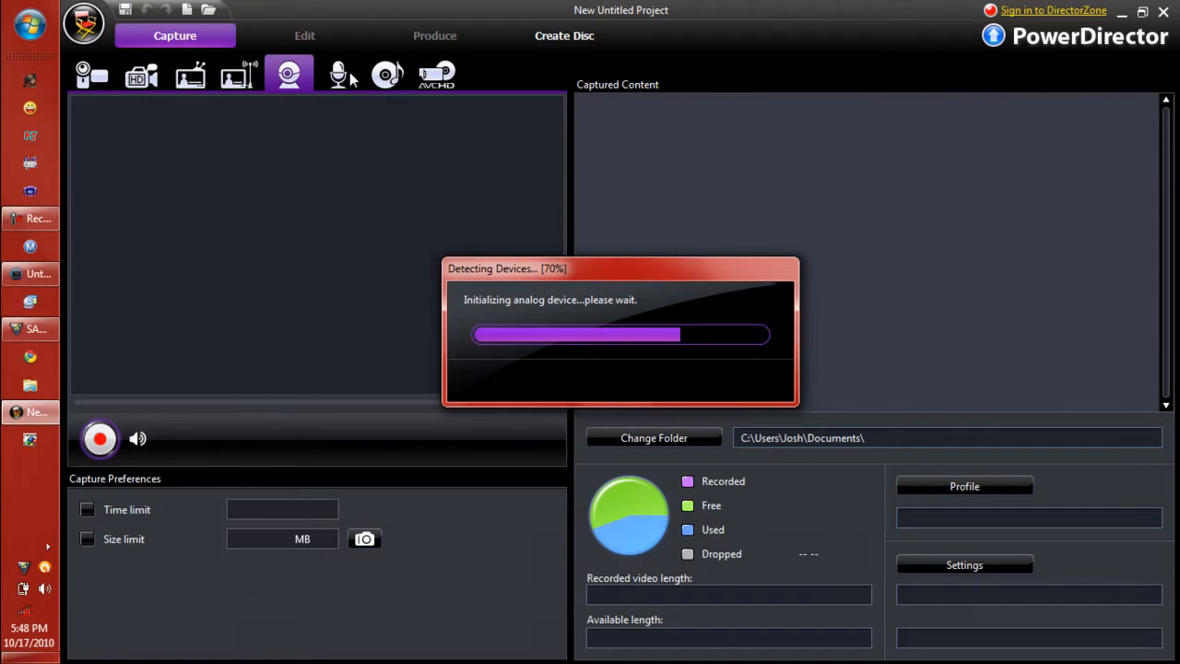
mouse_move(428, 110)
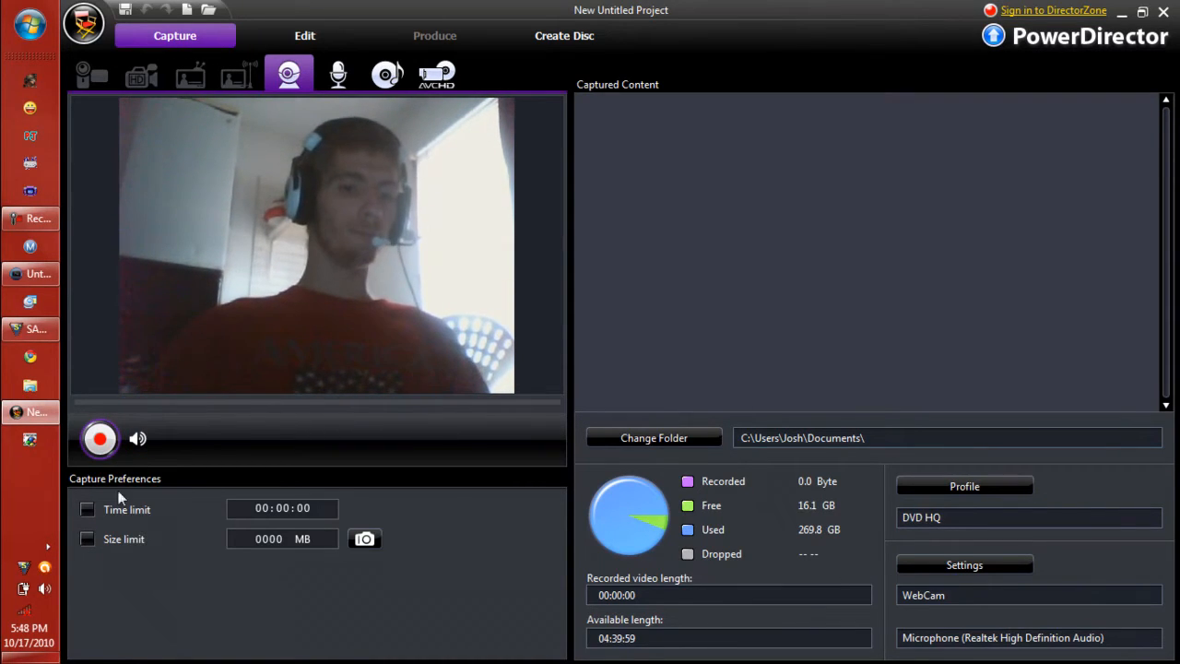
mouse_move(180, 488)
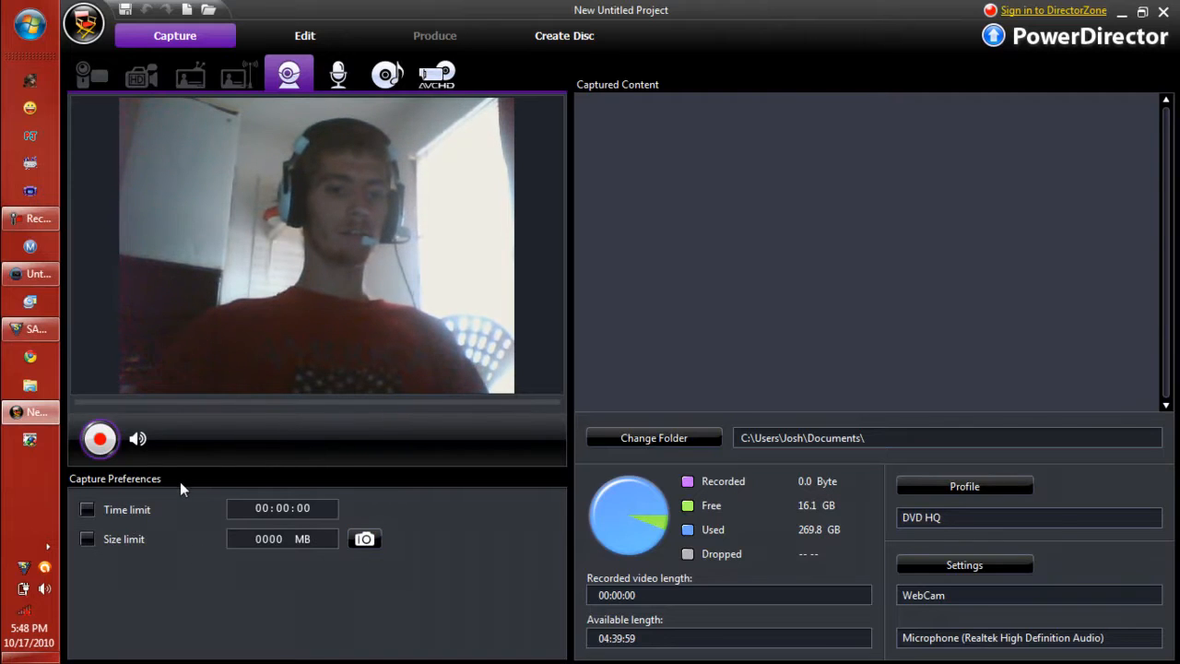
mouse_move(365, 538)
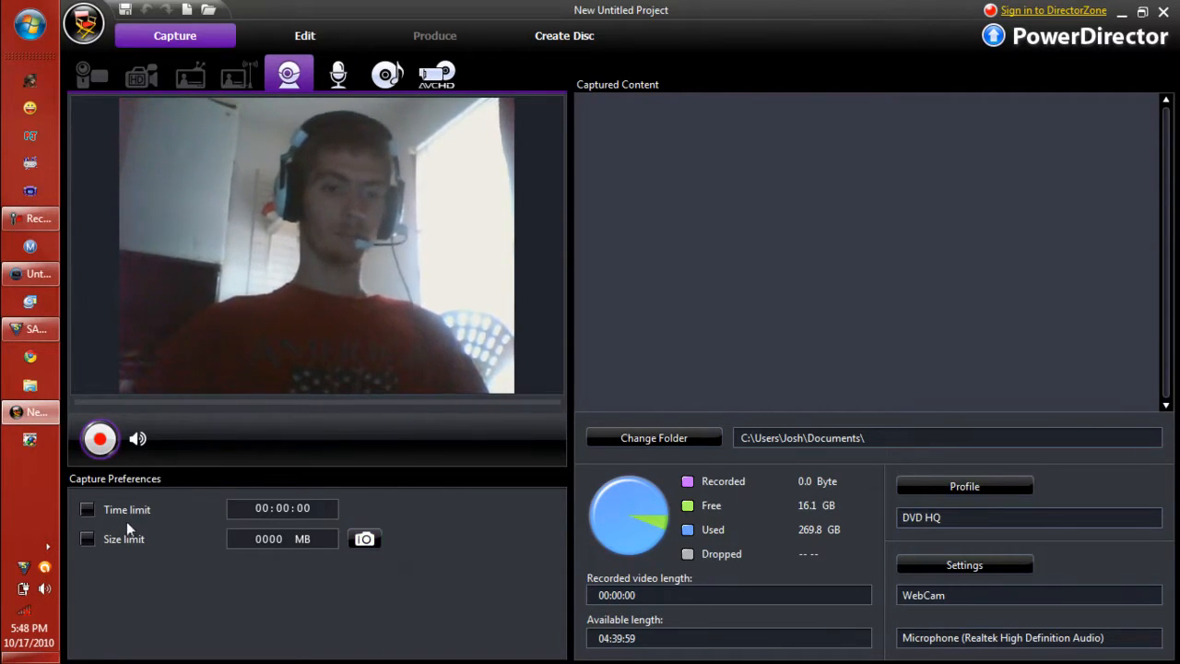
click(87, 509)
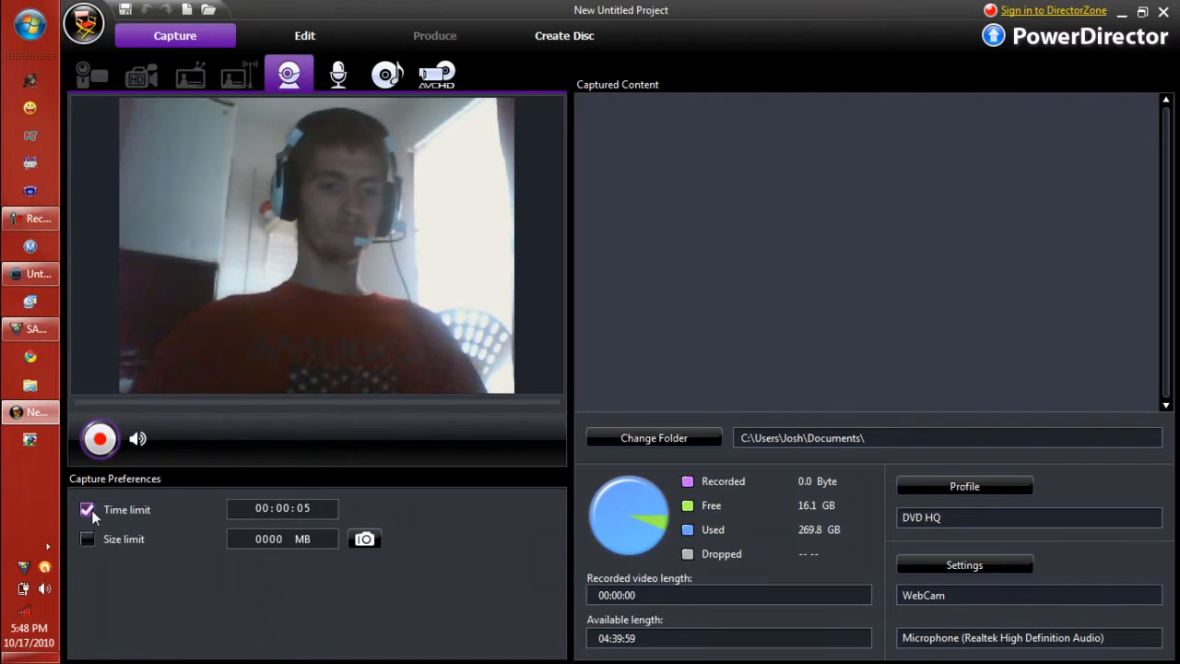
click(86, 508)
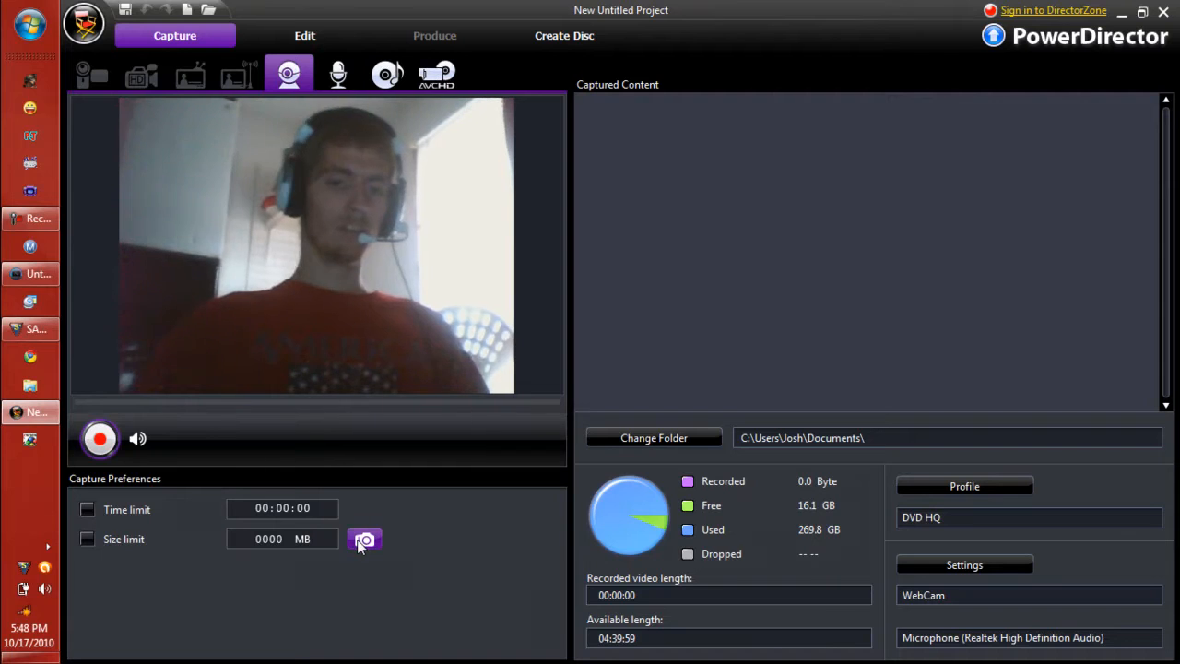
click(363, 538)
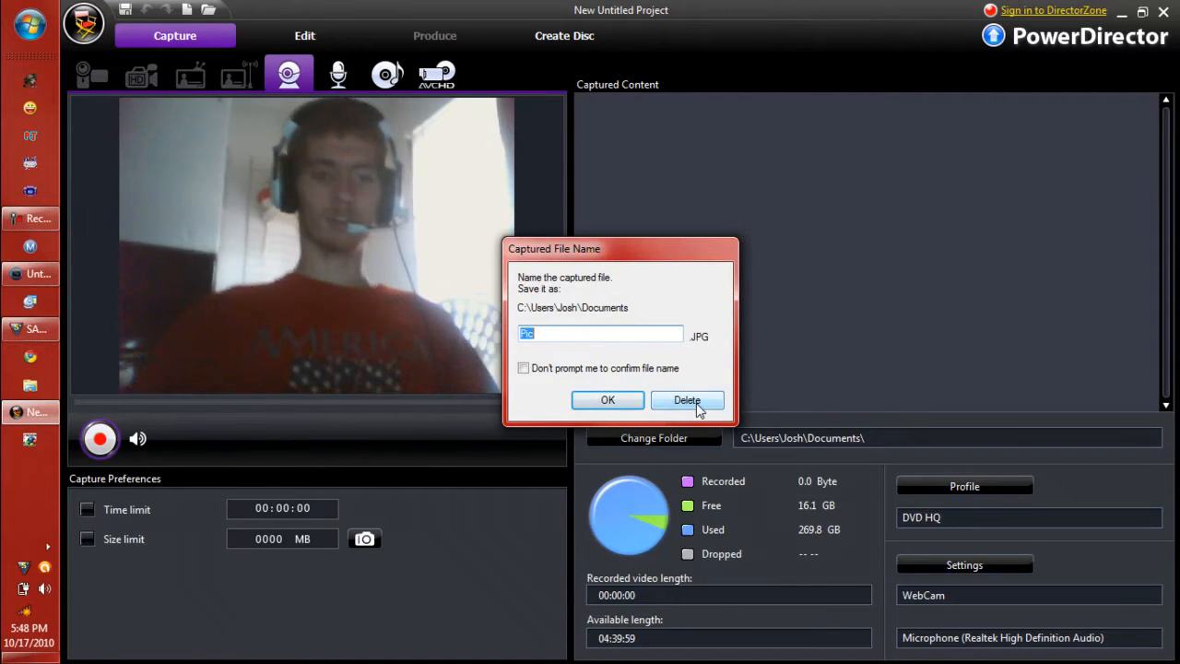
click(686, 398)
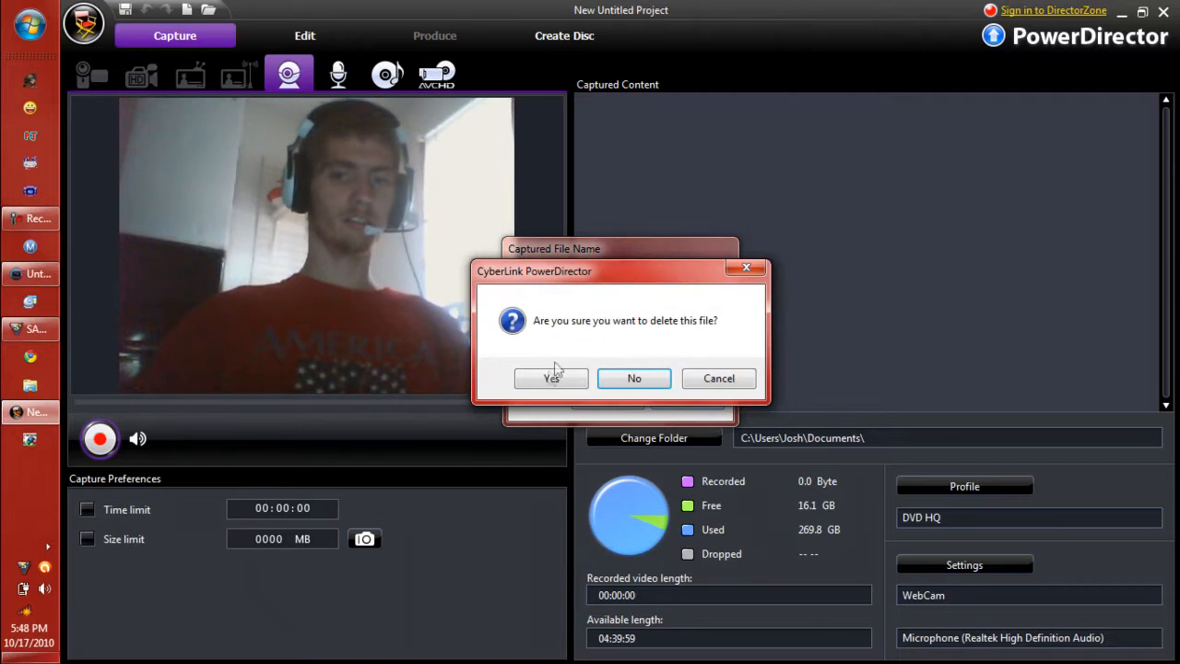
click(550, 378)
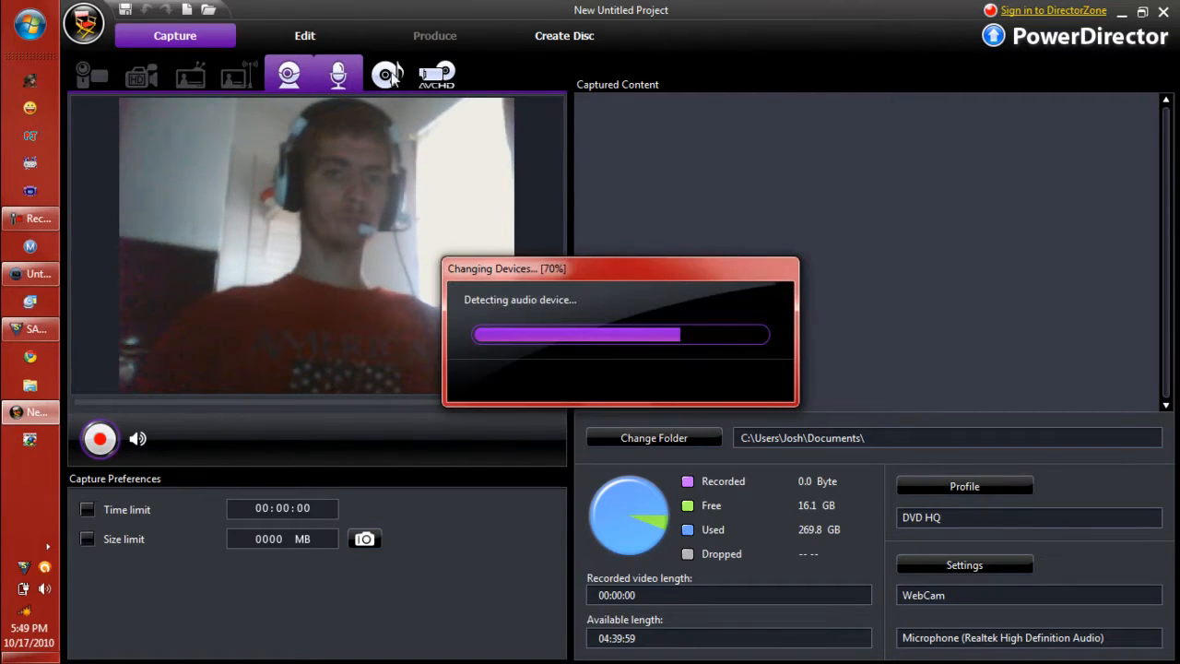
click(338, 74)
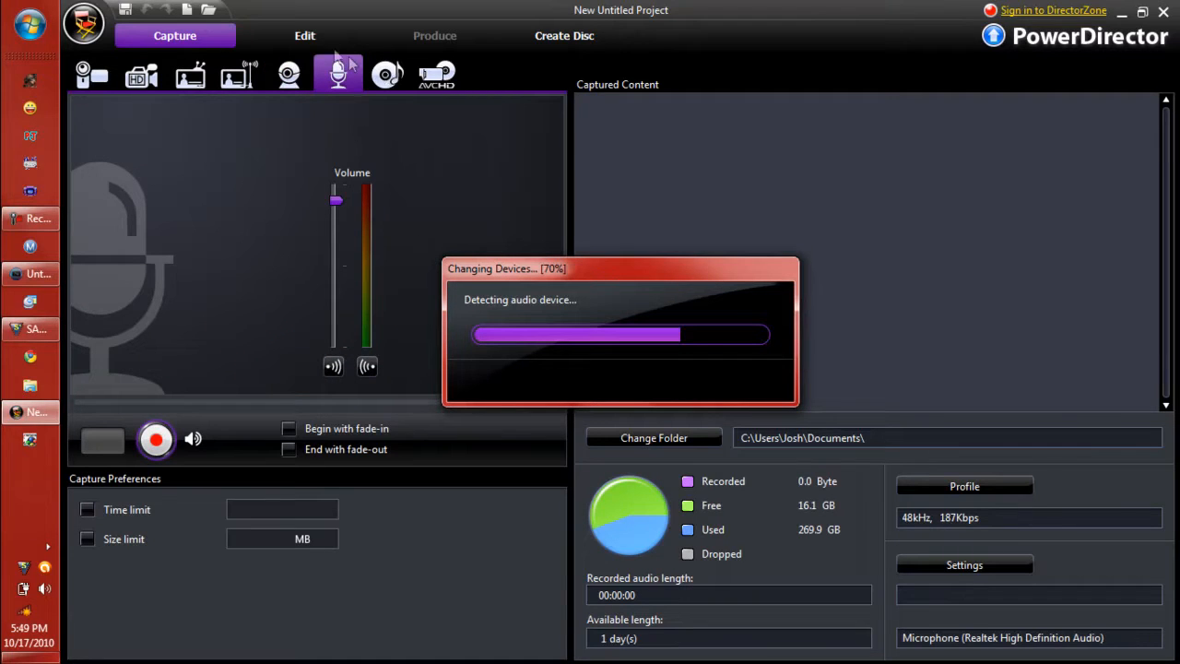
click(305, 35)
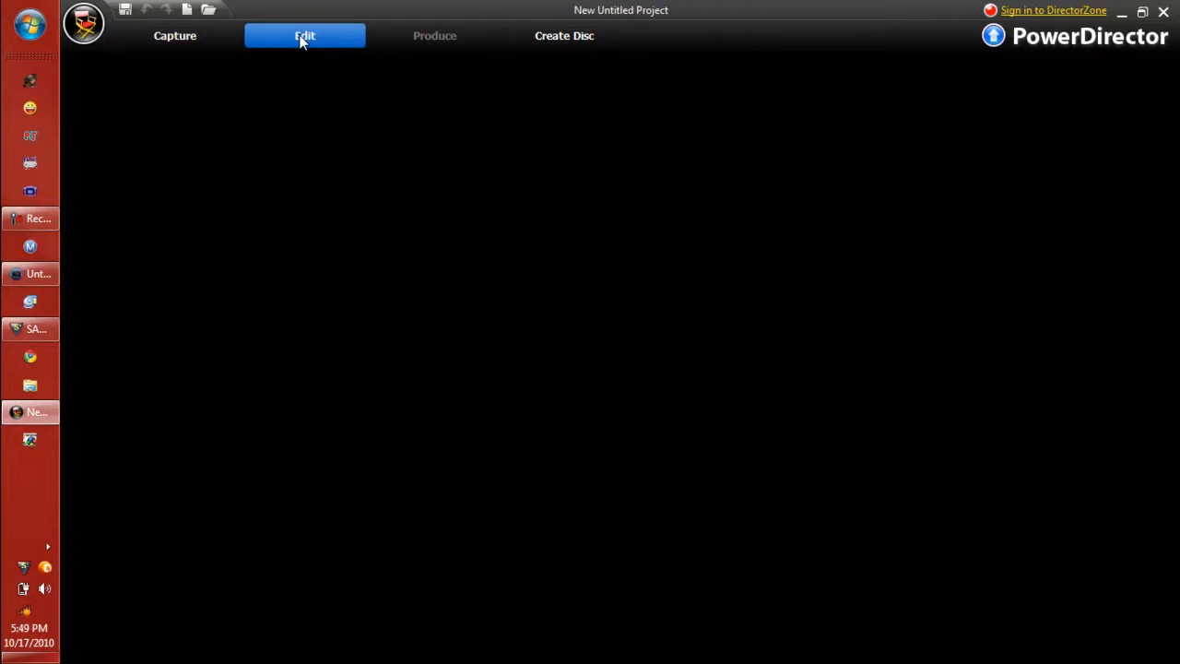
- Exit PowerDirector, returning to the desktop
click(304, 35)
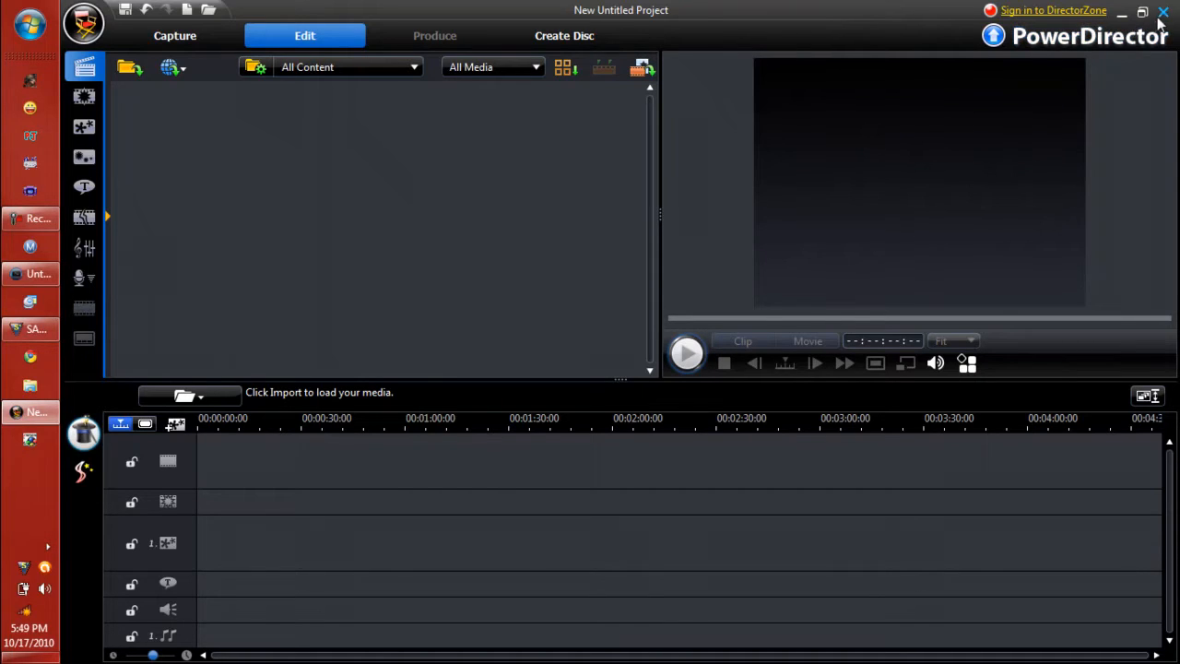
mouse_move(1163, 11)
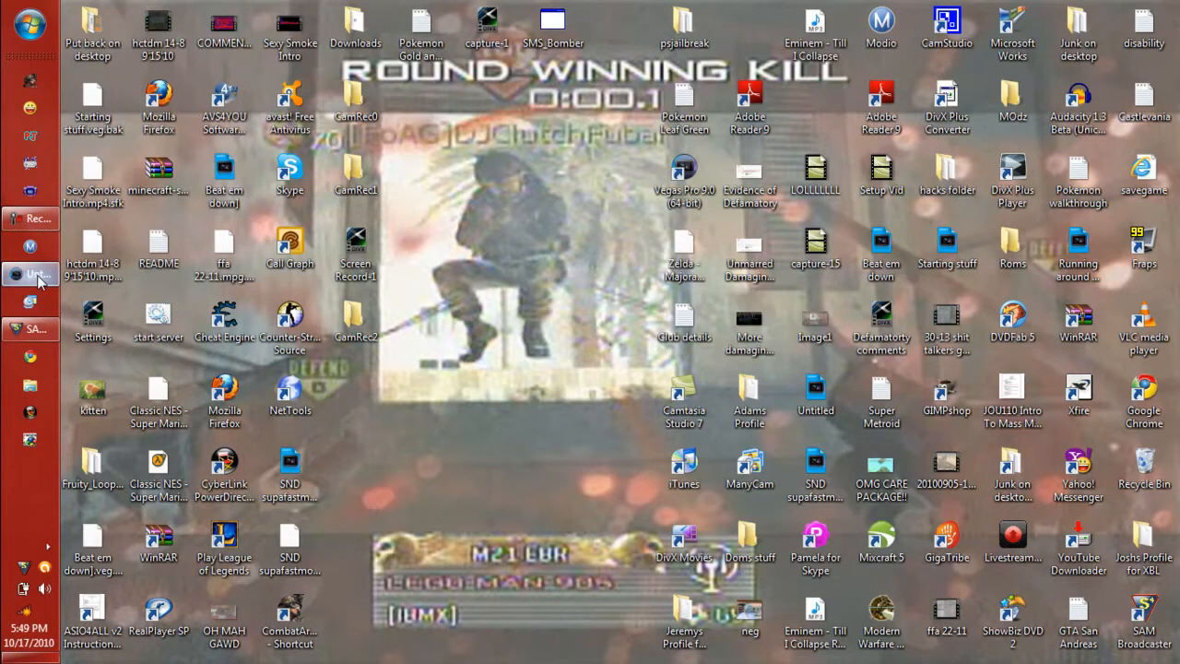
- Switch to Vegas Pro, dismiss the leftover pan/crop window and bring up the clip's options
click(37, 272)
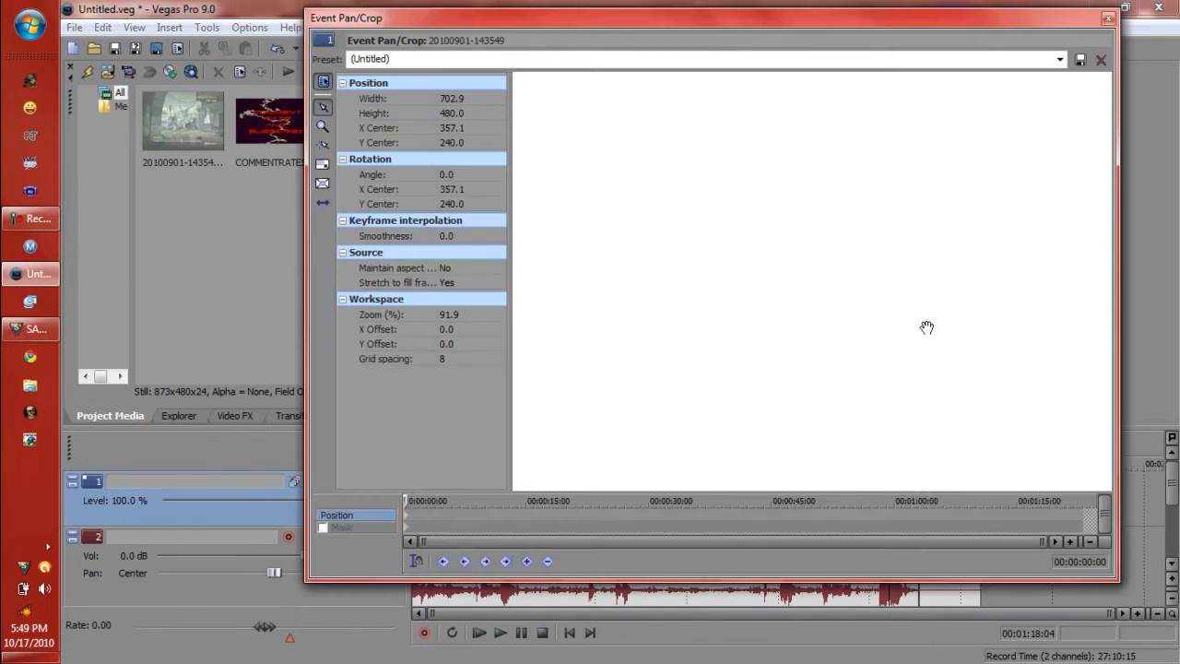
click(1058, 59)
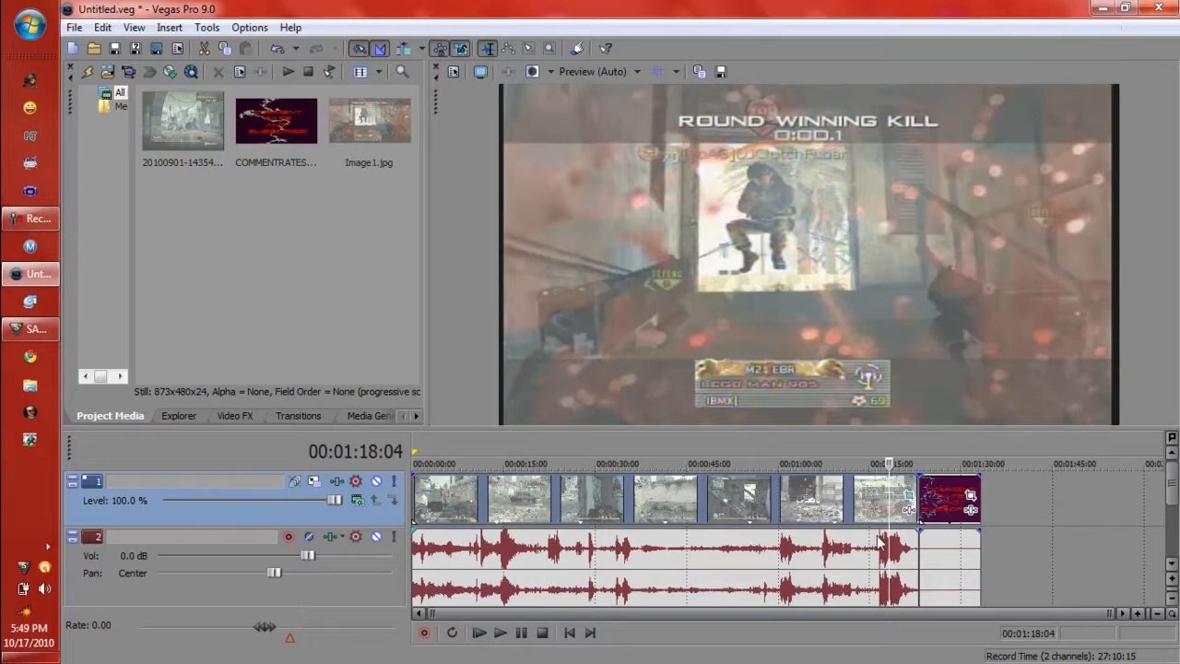
right_click(949, 498)
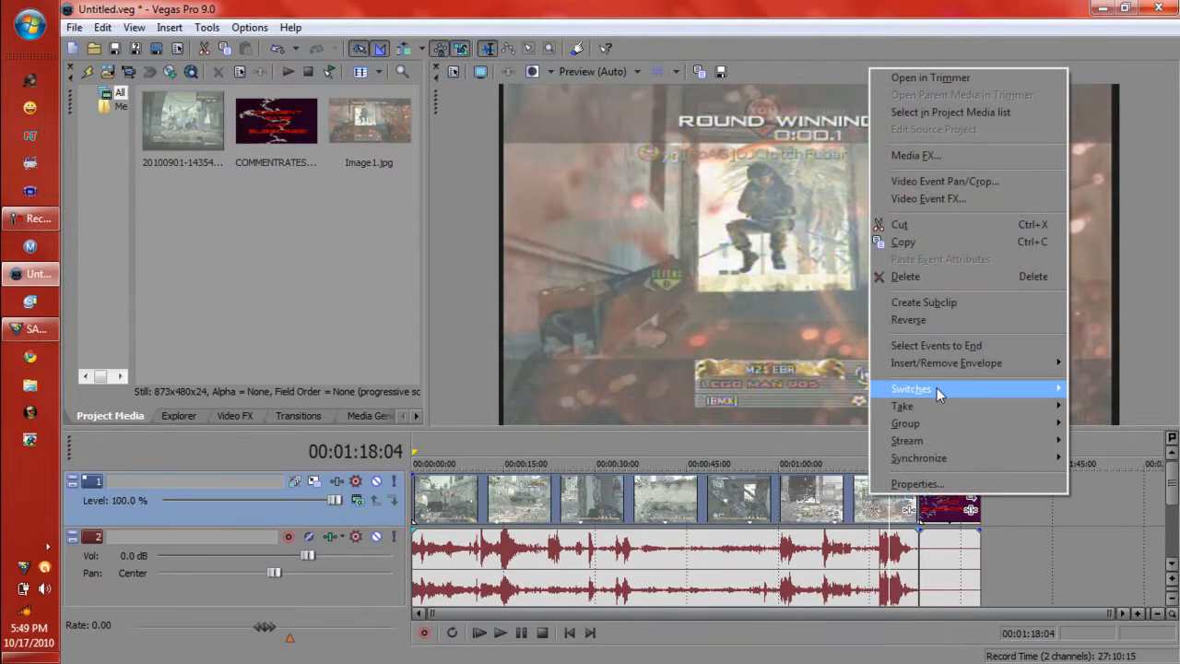
mouse_move(910, 387)
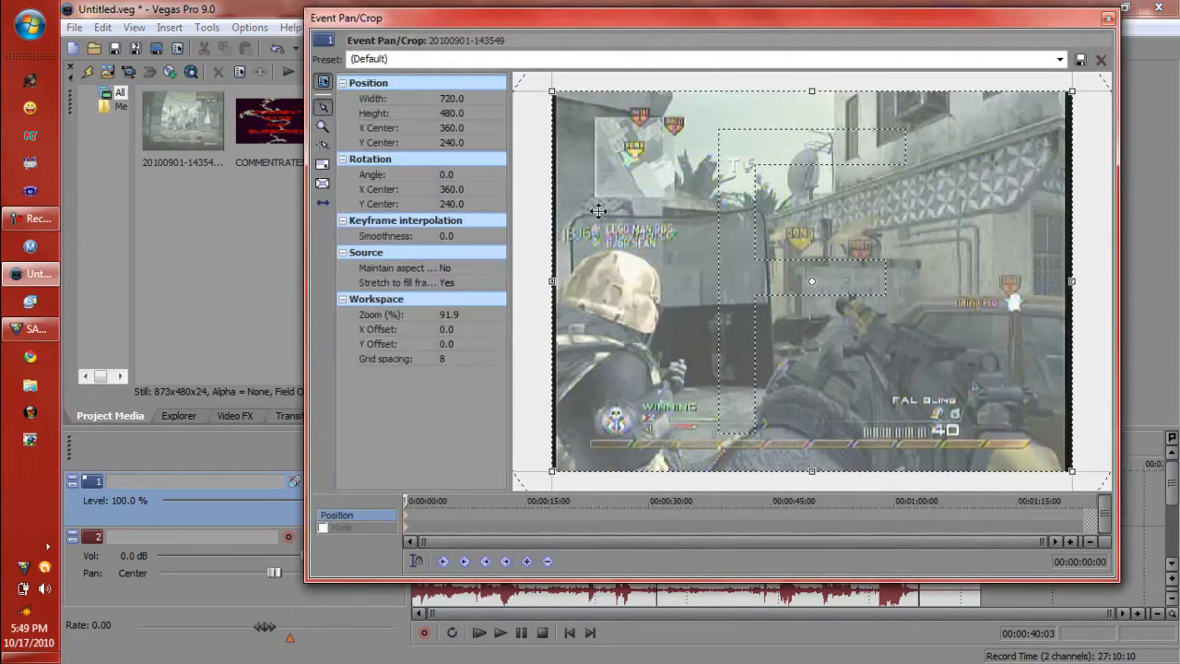
- Apply the 'Get bars gone' pan/crop preset to the gameplay clip
click(1058, 59)
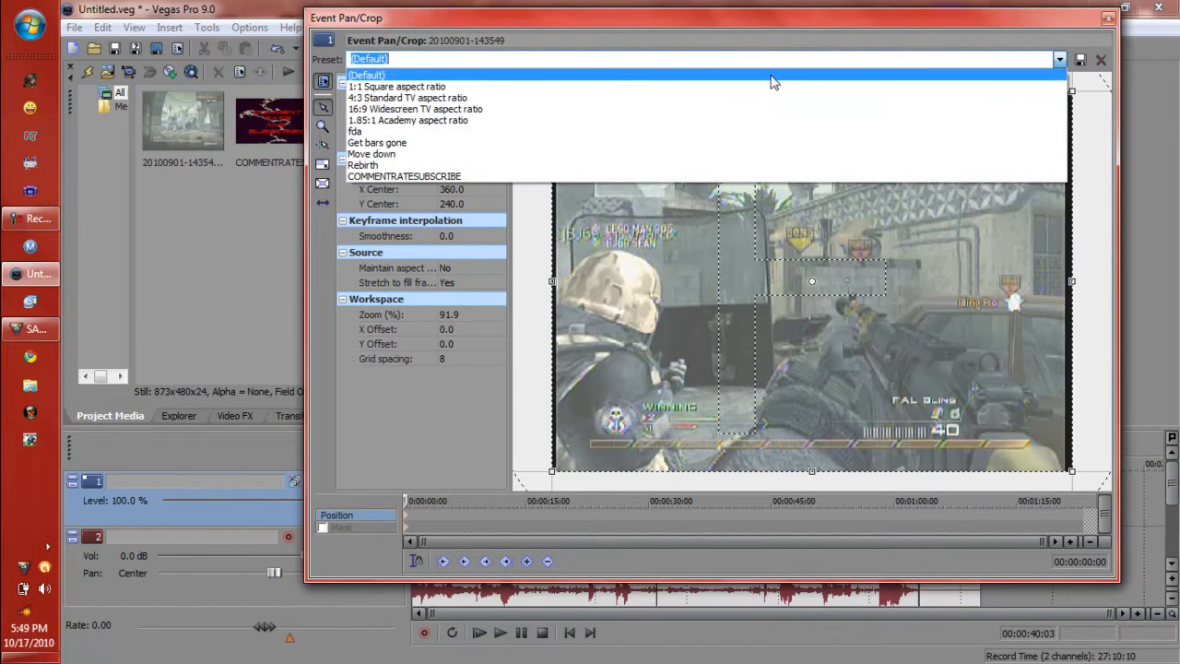
click(376, 142)
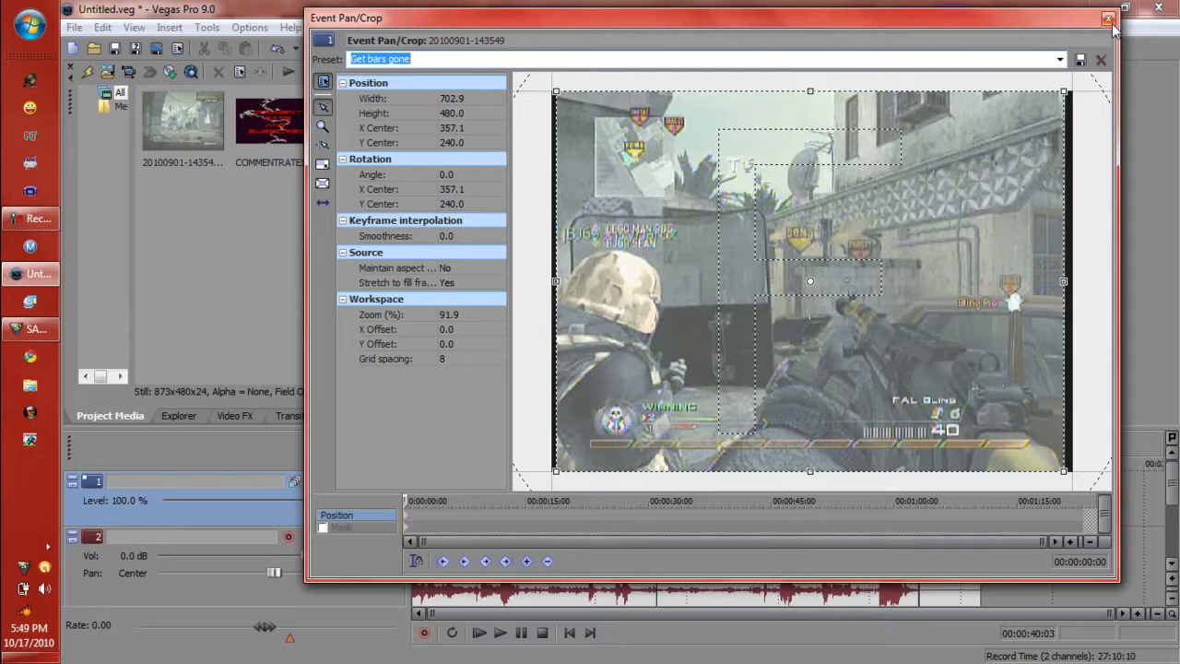
mouse_move(1107, 19)
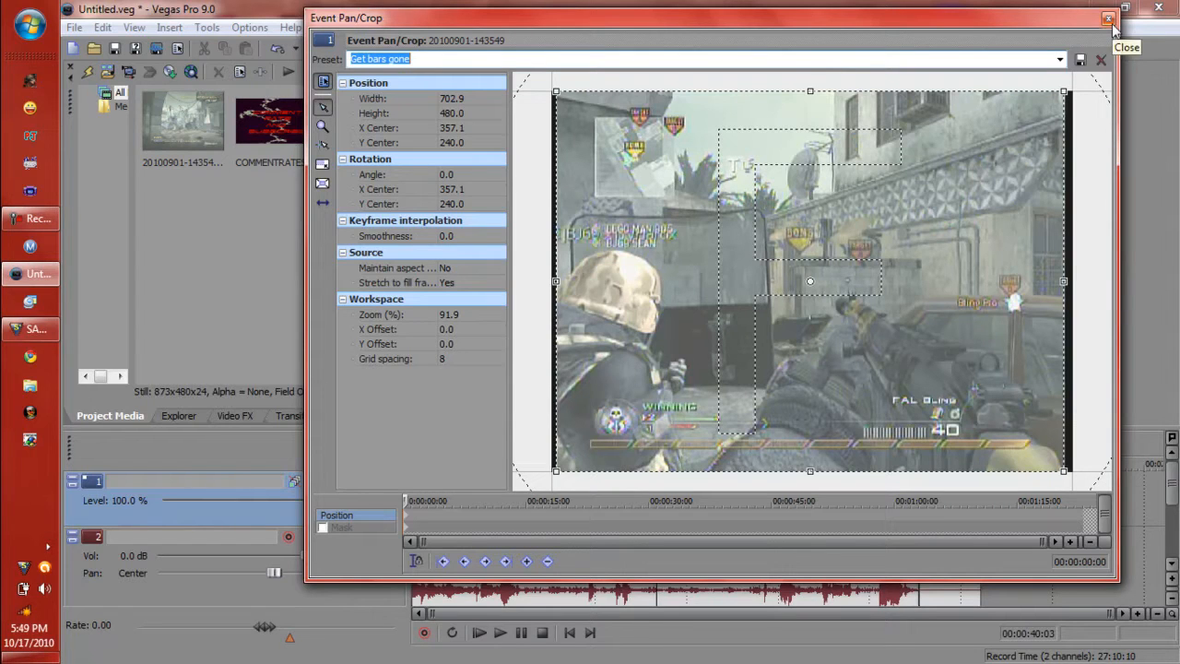
click(1110, 18)
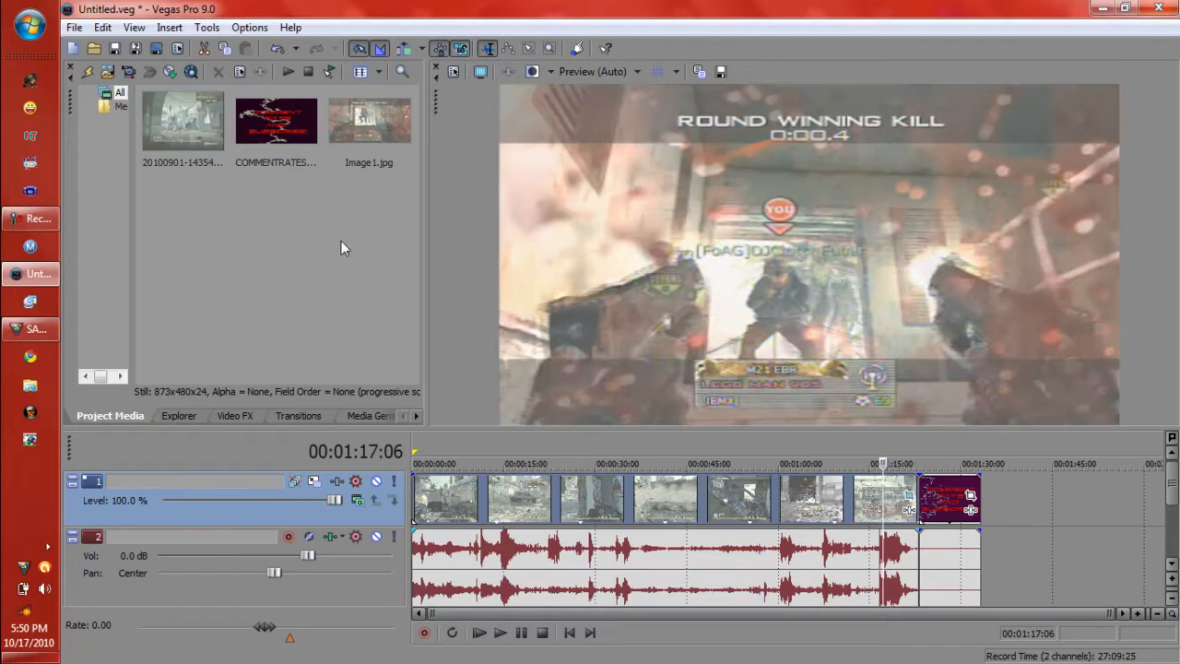
mouse_move(749, 293)
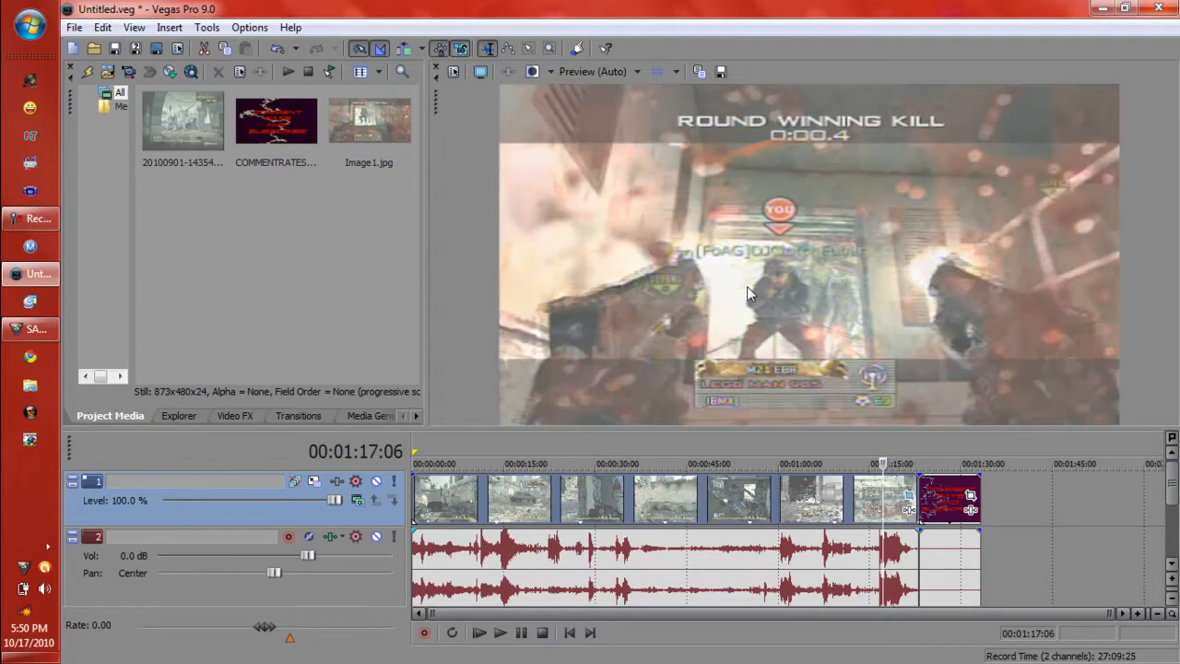
mouse_move(236, 236)
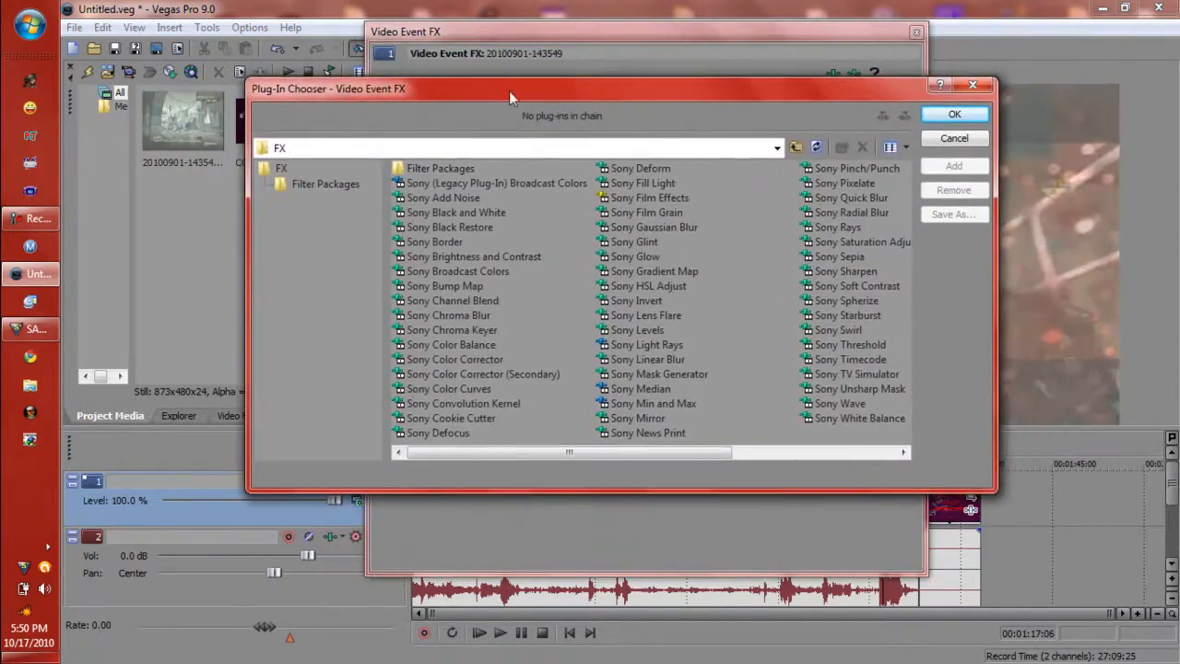
mouse_move(452, 359)
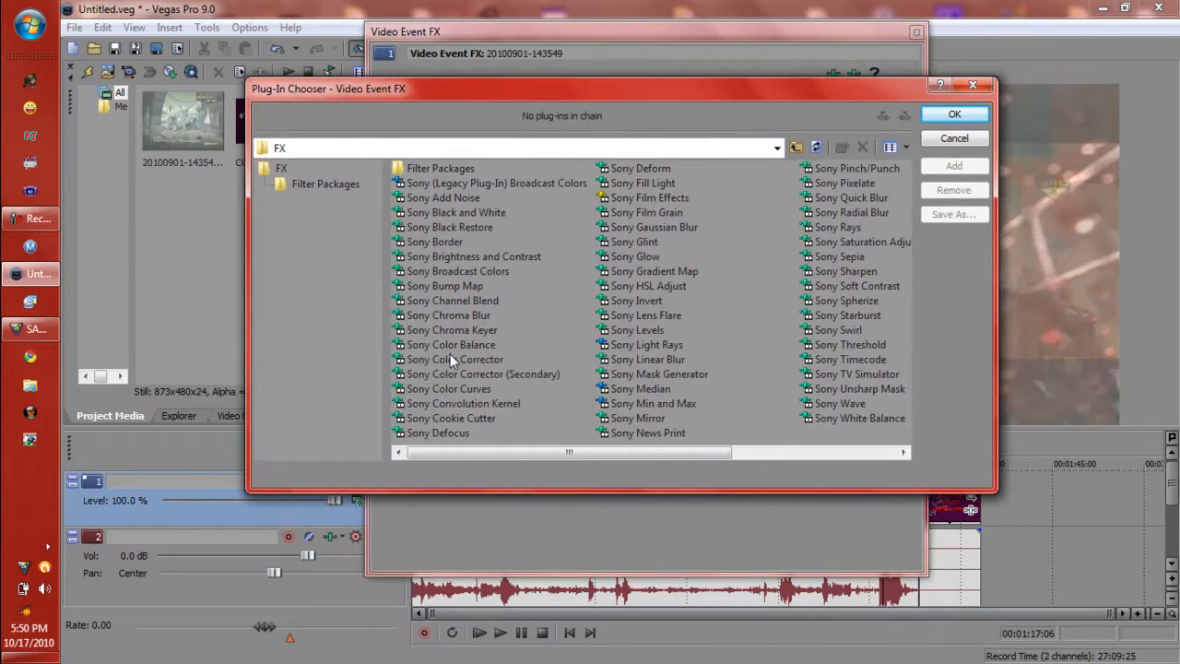
- Add Color Corrector, Color Corrector (Secondary) and Saturation Adjust to the clip's FX chain
click(483, 373)
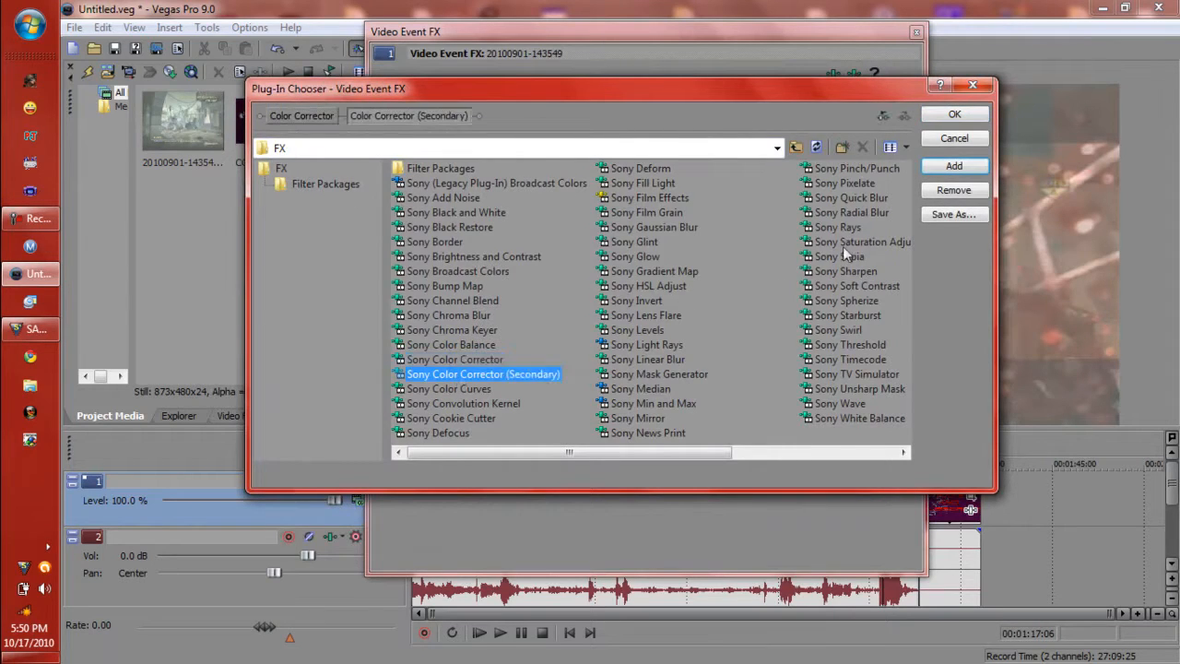
double_click(863, 241)
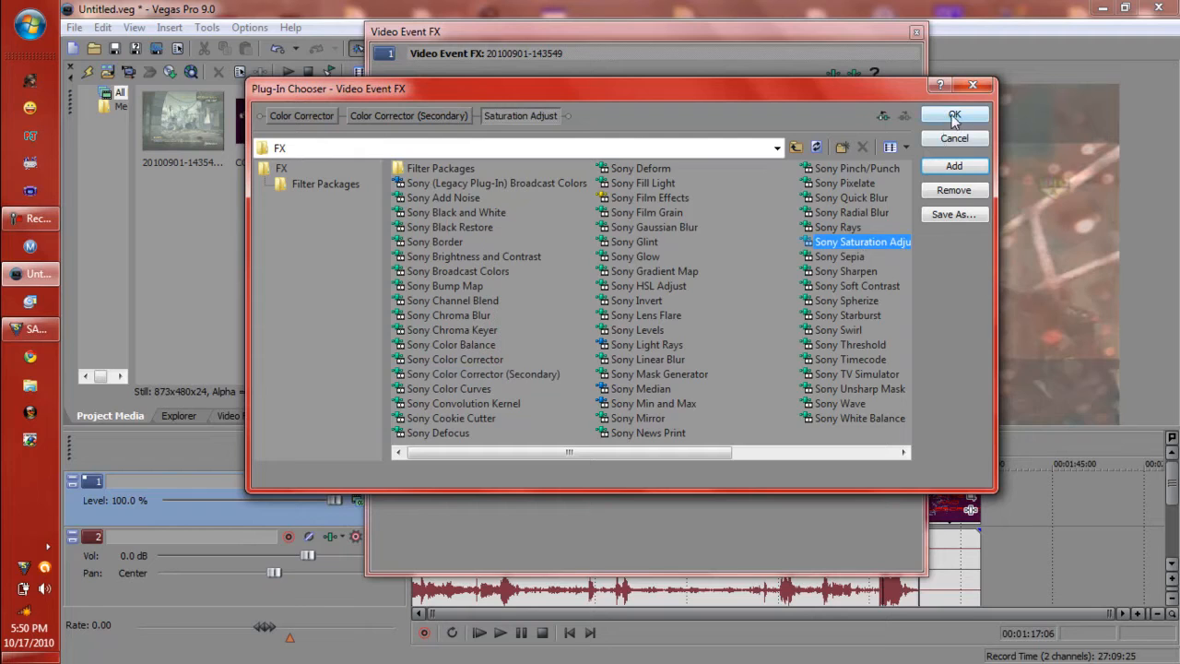
click(955, 115)
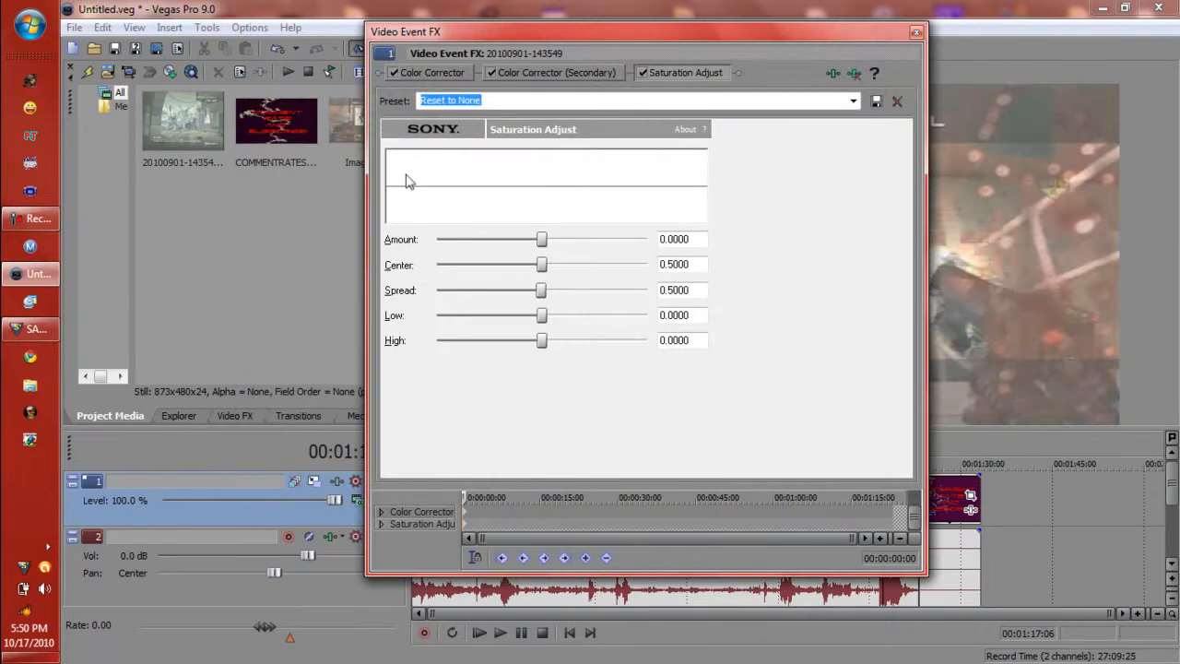
- Choose a preset for the primary Color Corrector
click(431, 74)
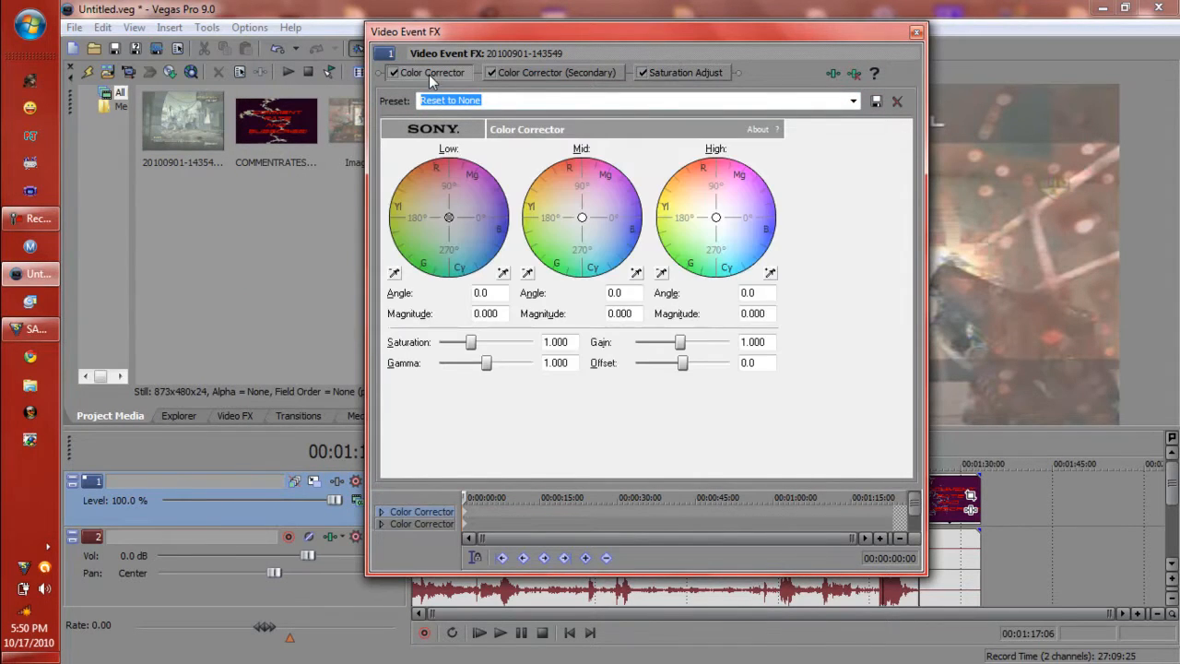
click(852, 100)
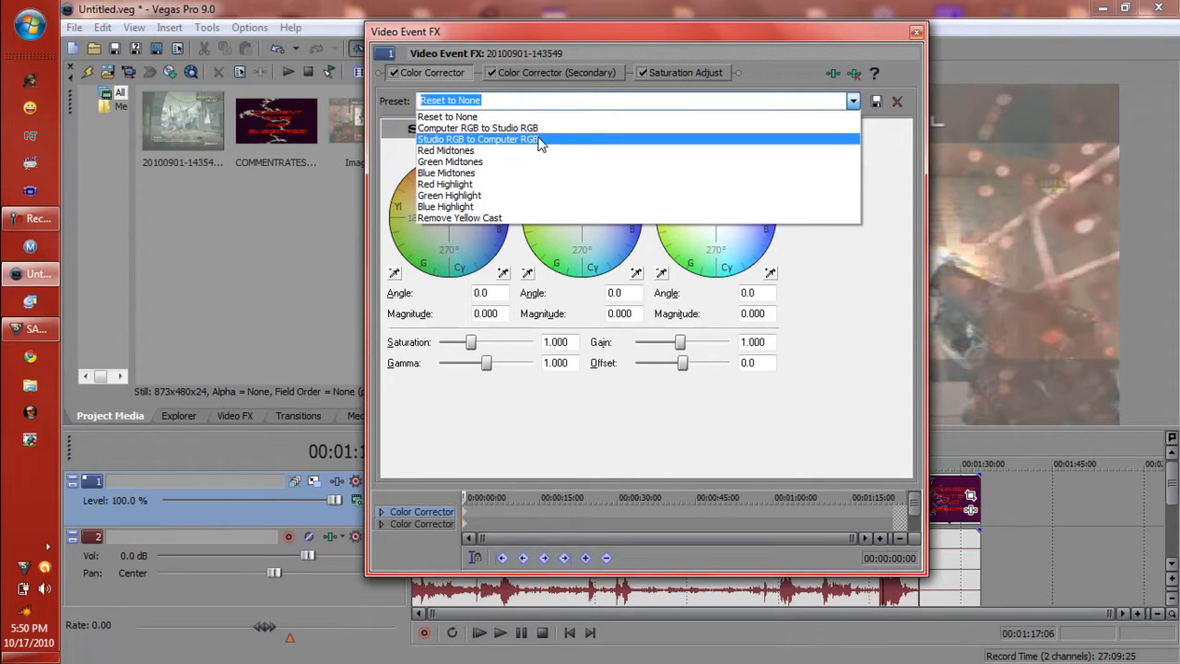
click(478, 140)
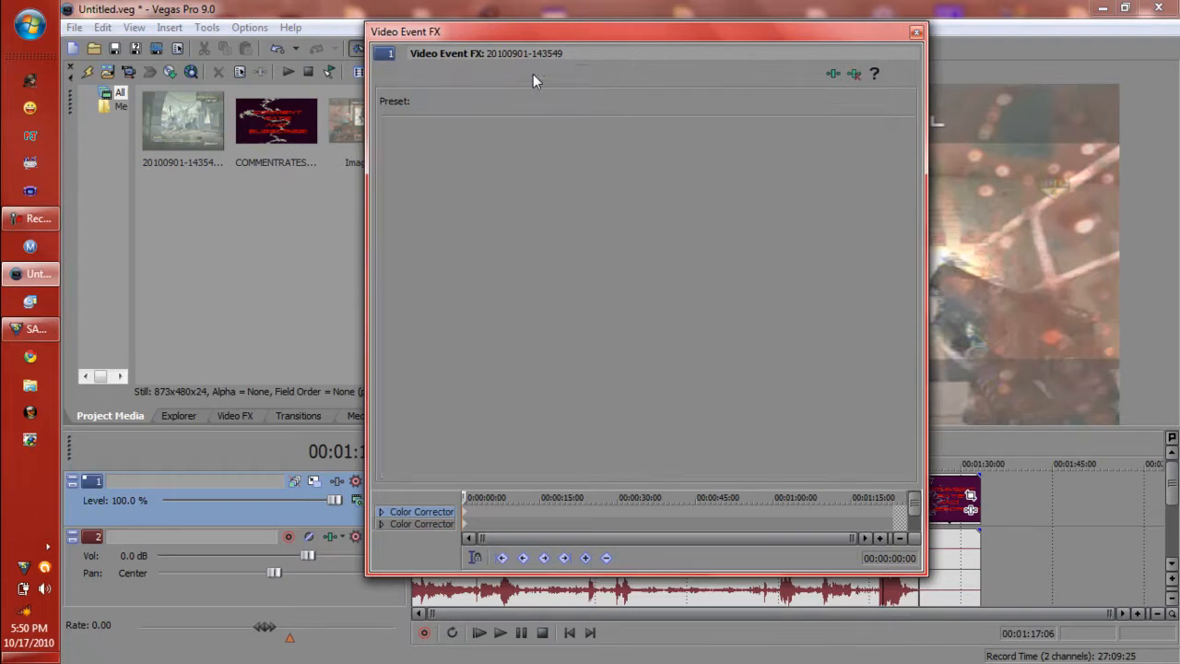
- Try the MW2PVR preset on the secondary Color Corrector, then settle on Test (saturation 1.5)
click(553, 74)
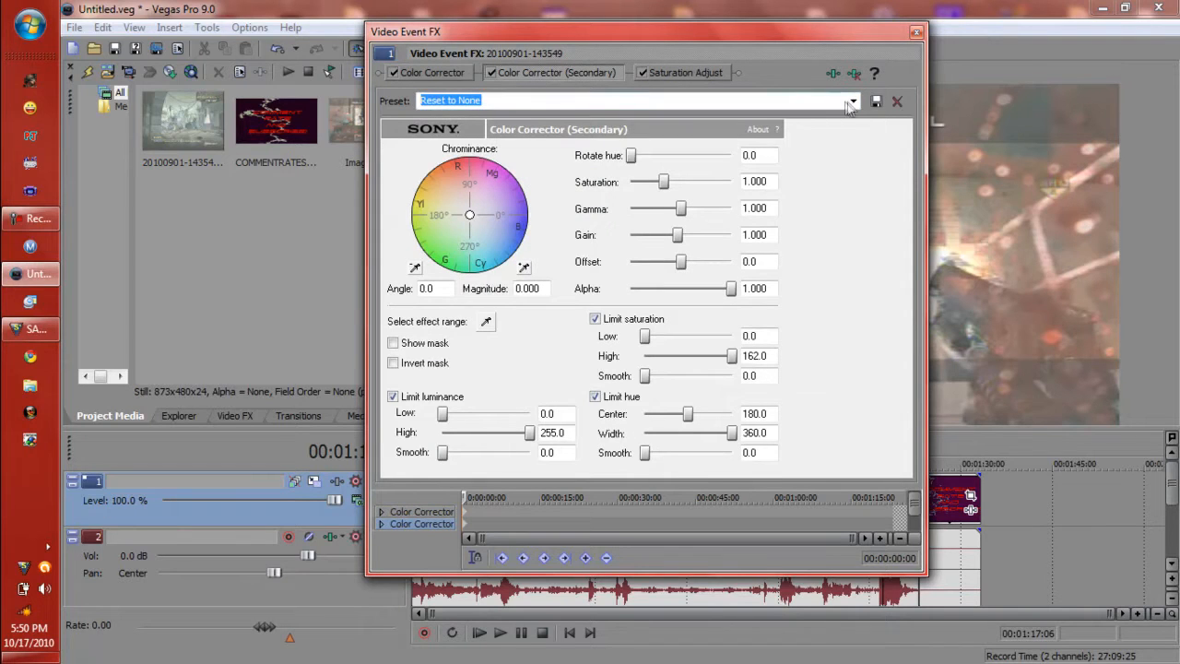
click(852, 102)
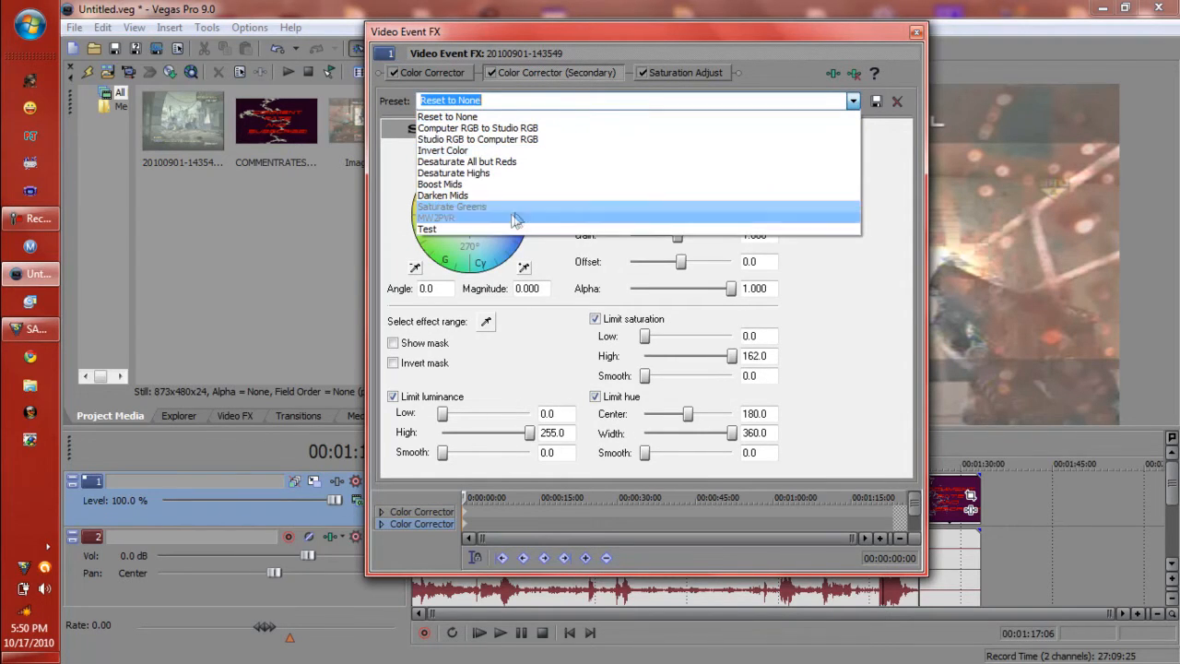
mouse_move(489, 228)
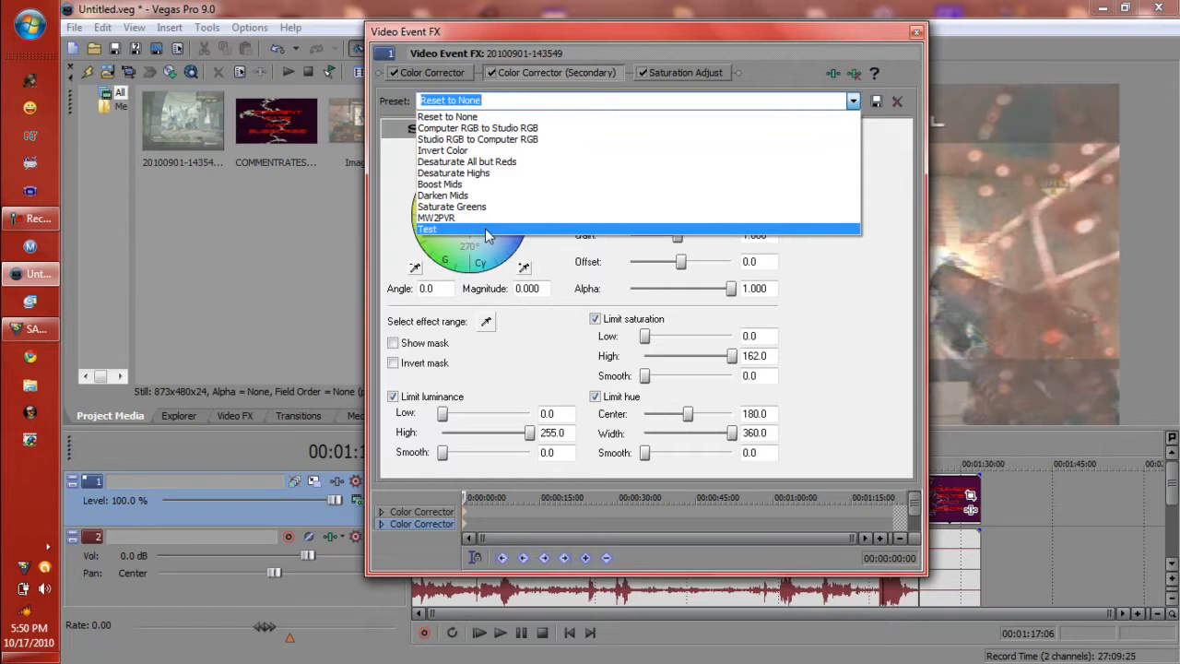
click(428, 229)
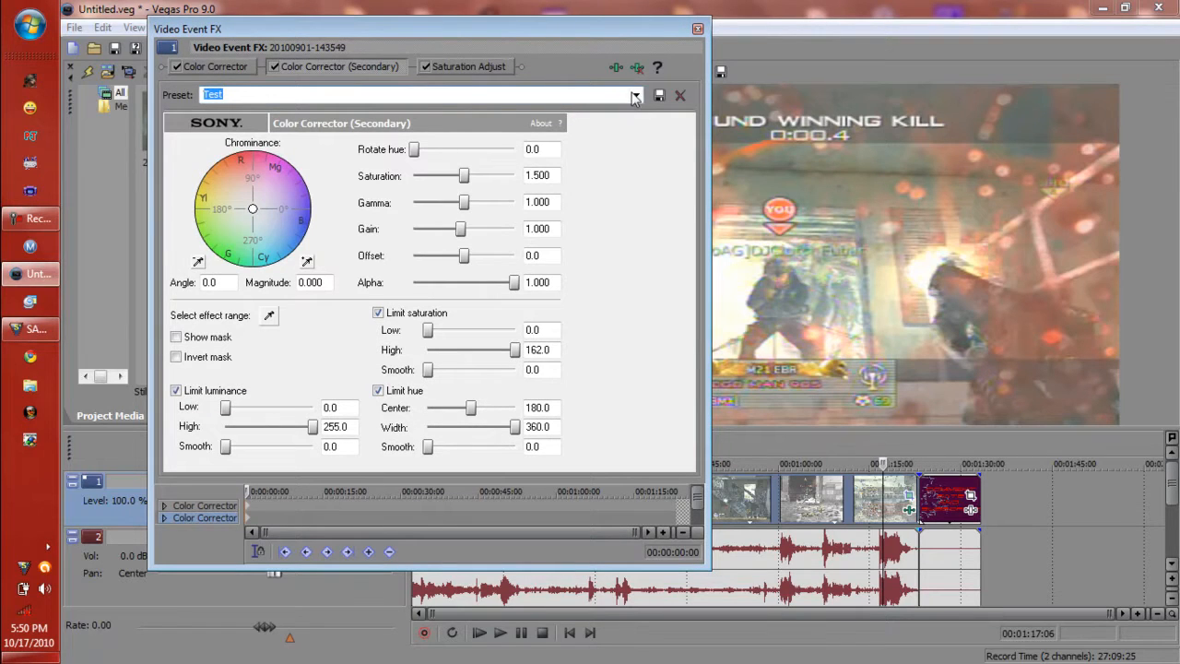
click(636, 96)
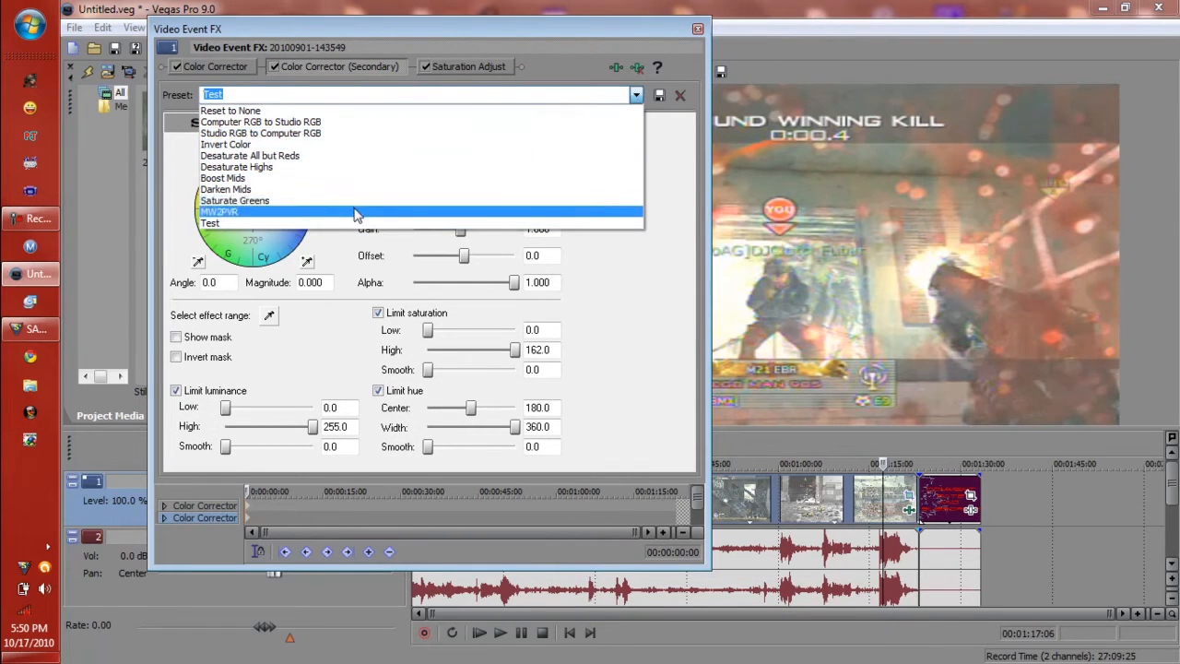
click(219, 212)
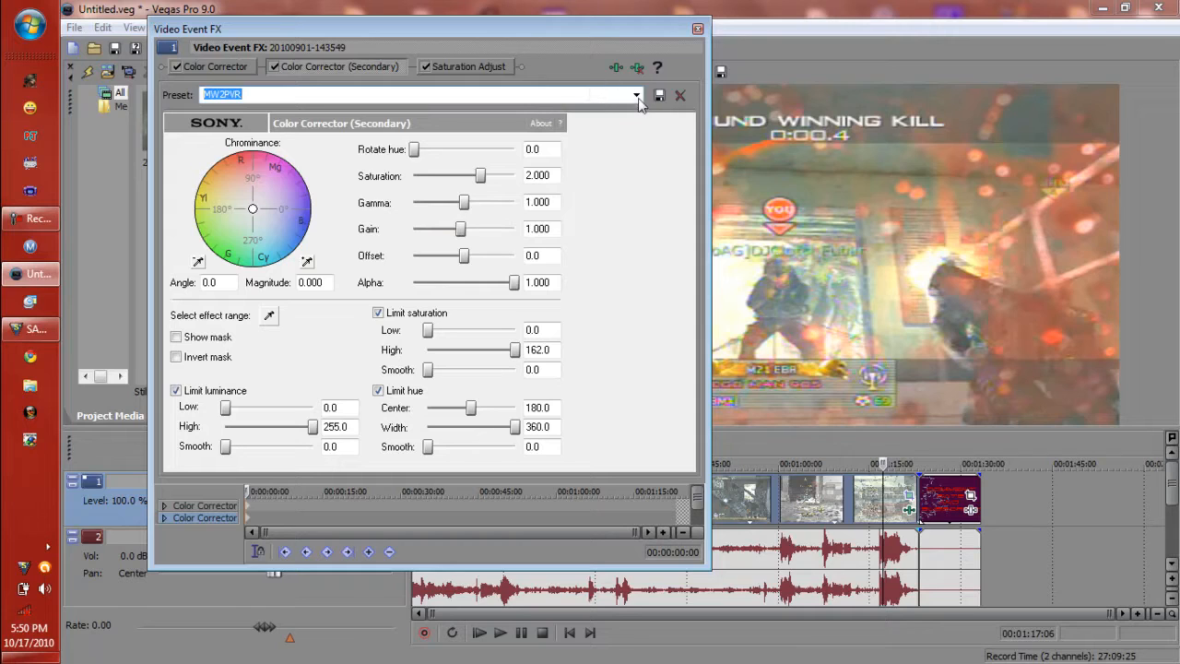
click(636, 96)
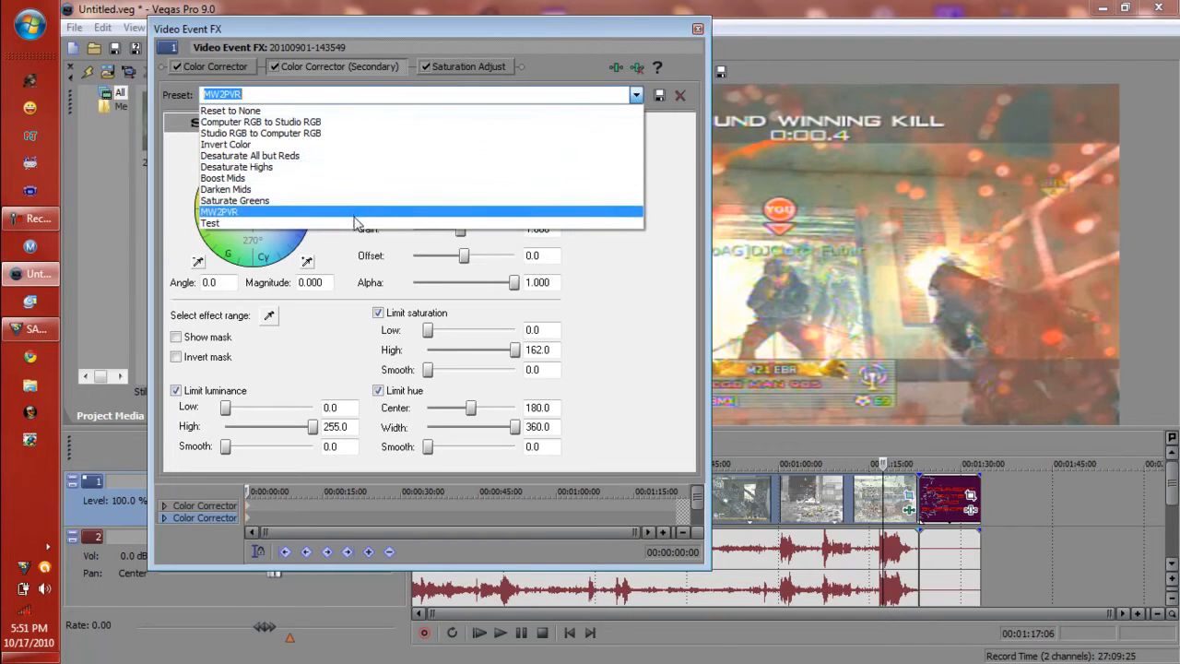
click(210, 223)
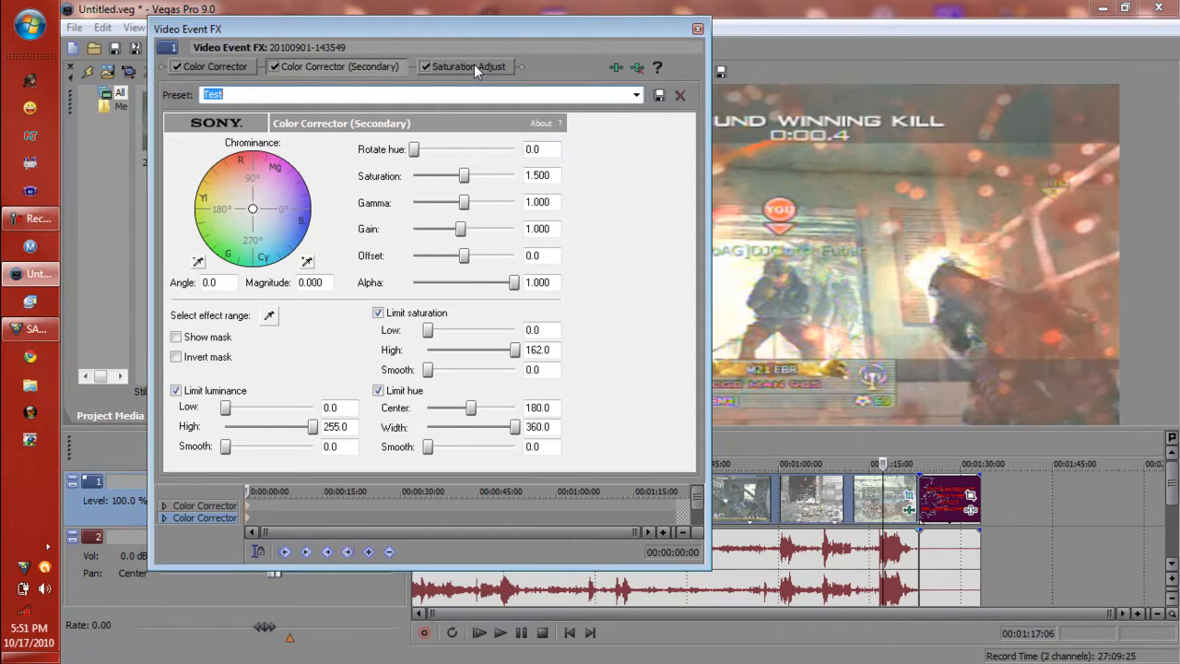
- Set Saturation Adjust to the MW2 preset, raising amount and spread to 1.0
click(468, 67)
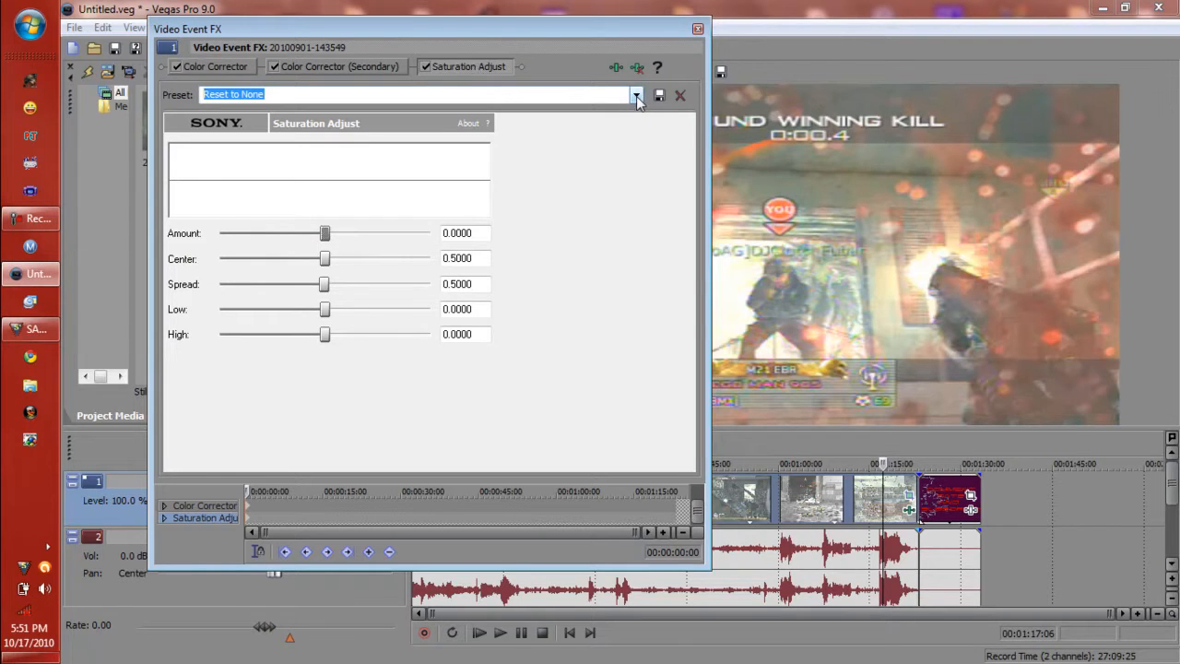
click(636, 94)
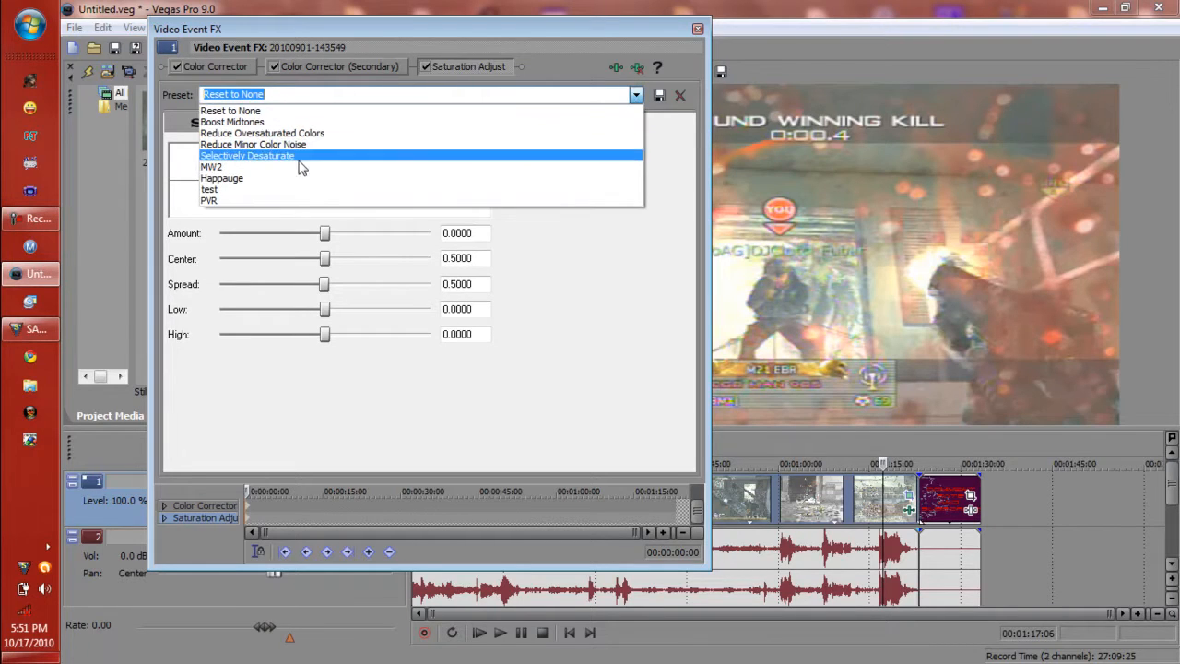
click(210, 188)
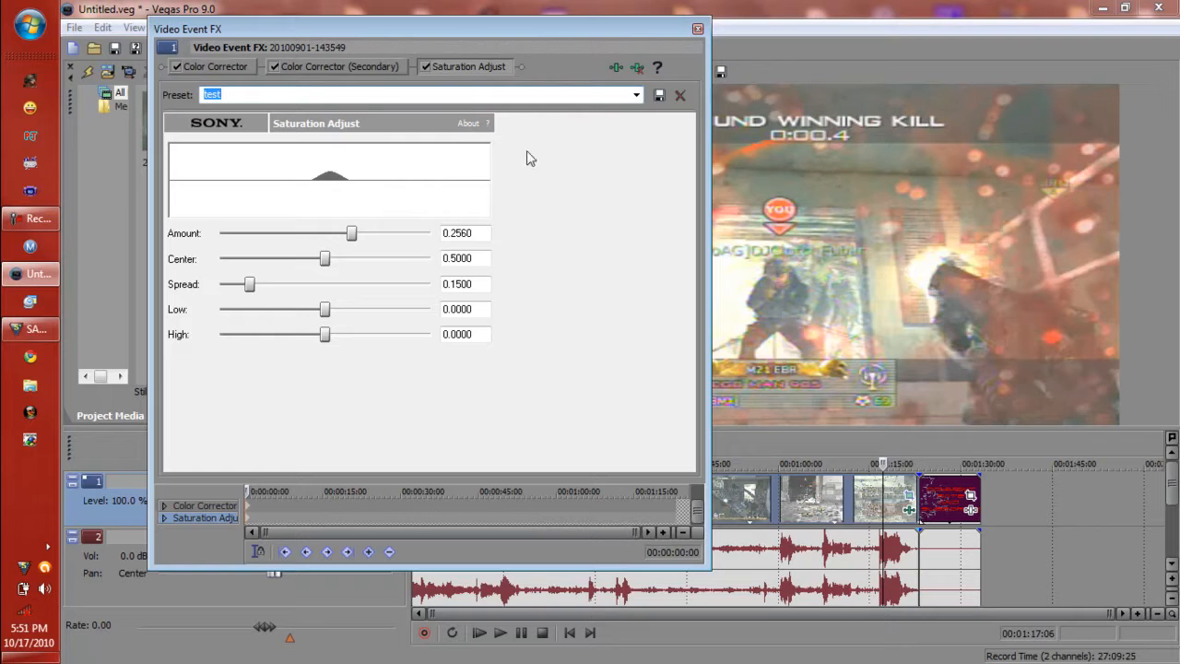
click(634, 94)
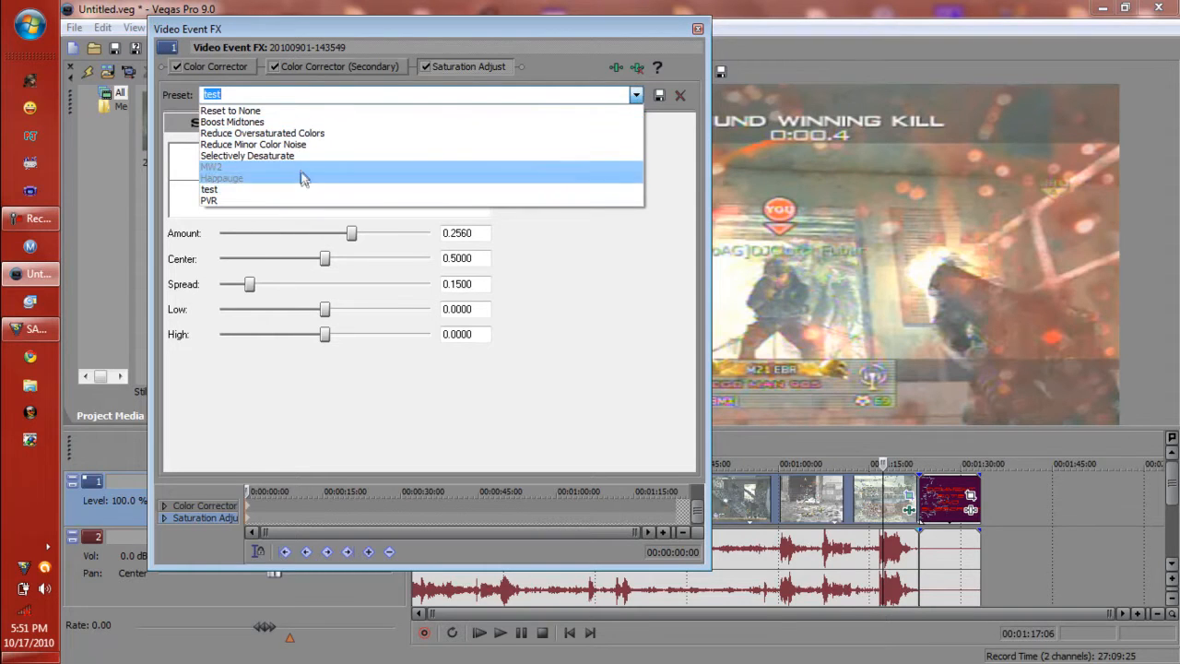
click(221, 166)
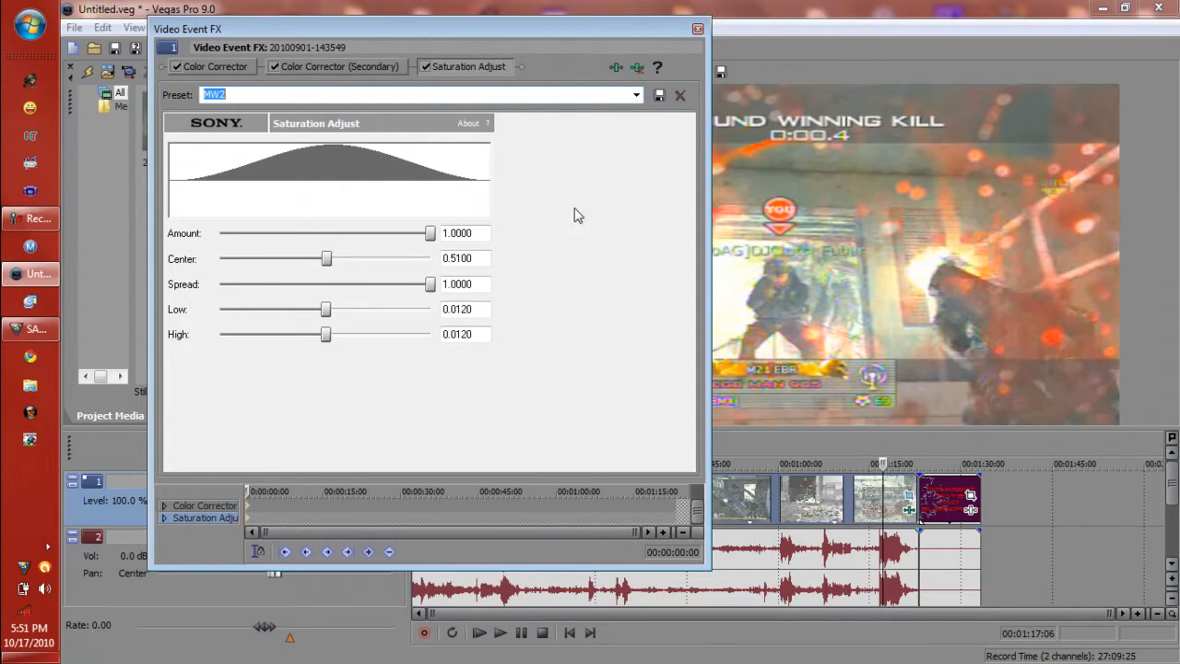
drag(428, 29, 516, 26)
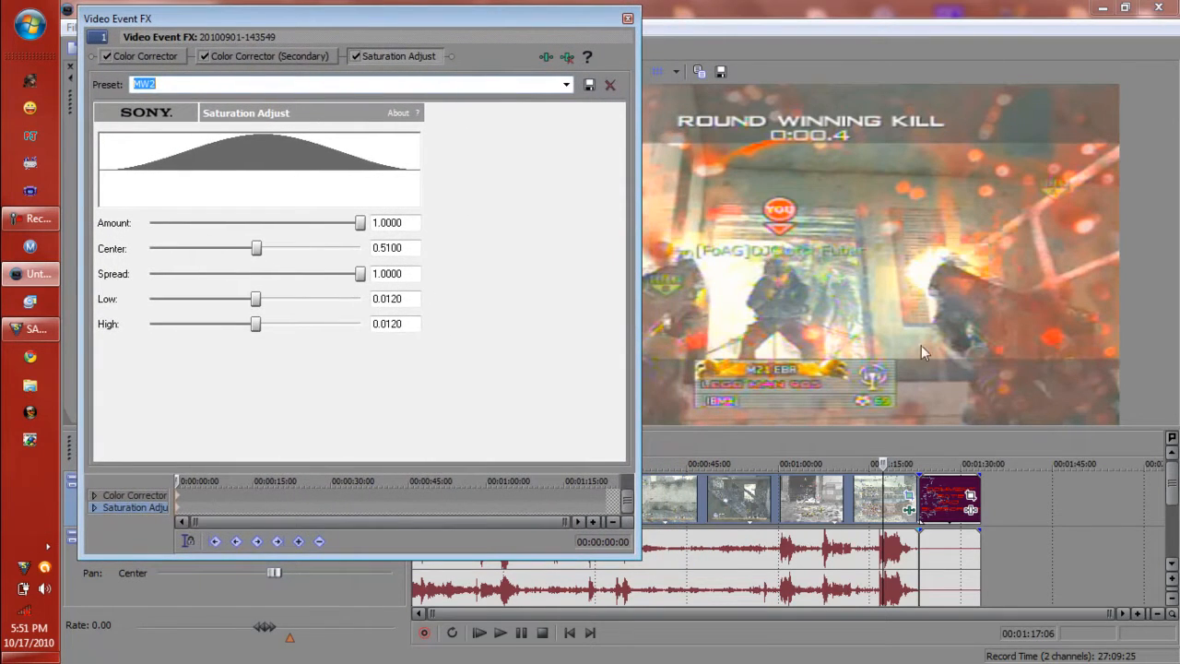
mouse_move(671, 225)
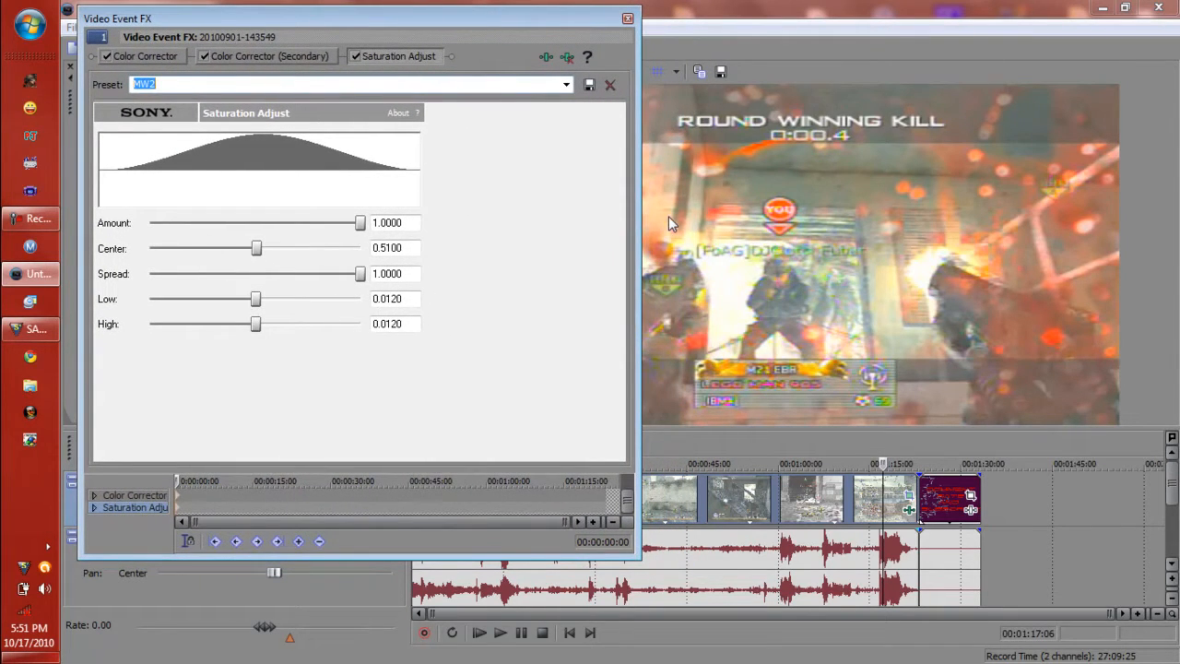
mouse_move(491, 325)
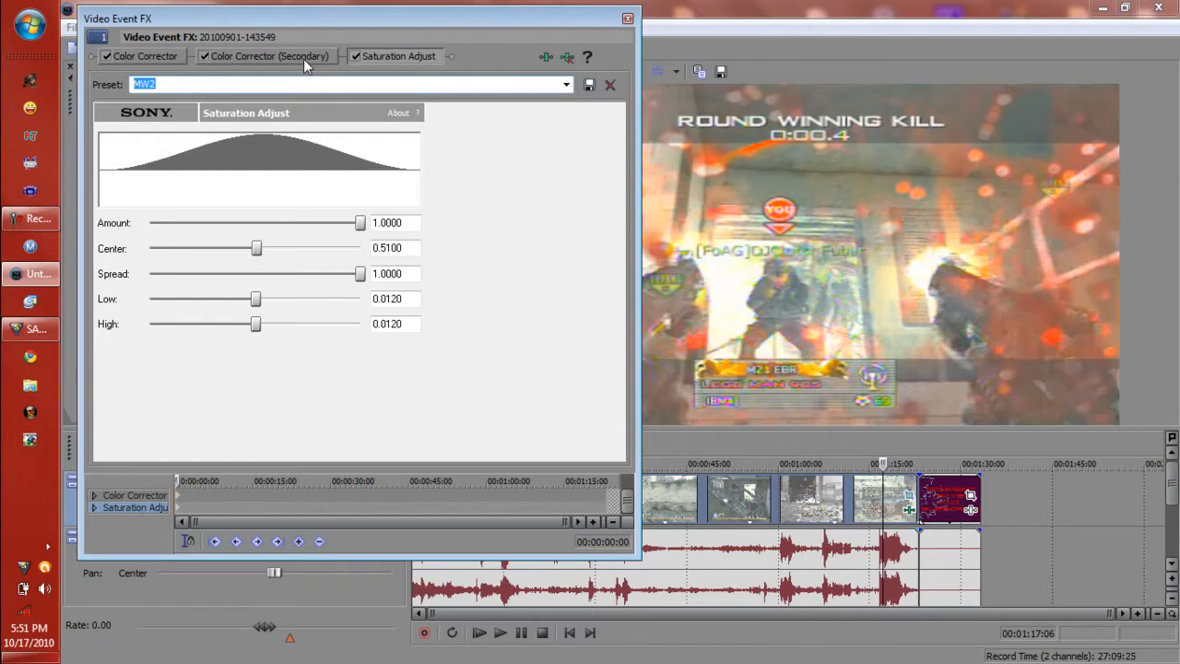
- Review the secondary and primary color corrector settings and close the Video Event FX window
click(269, 55)
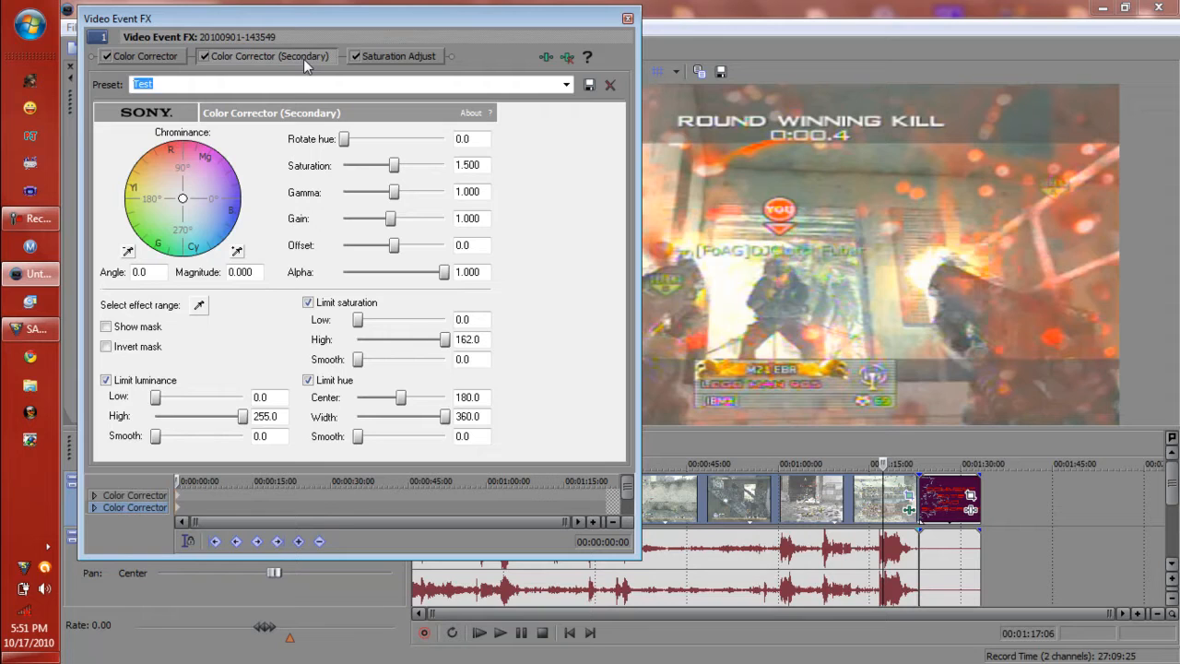
click(143, 56)
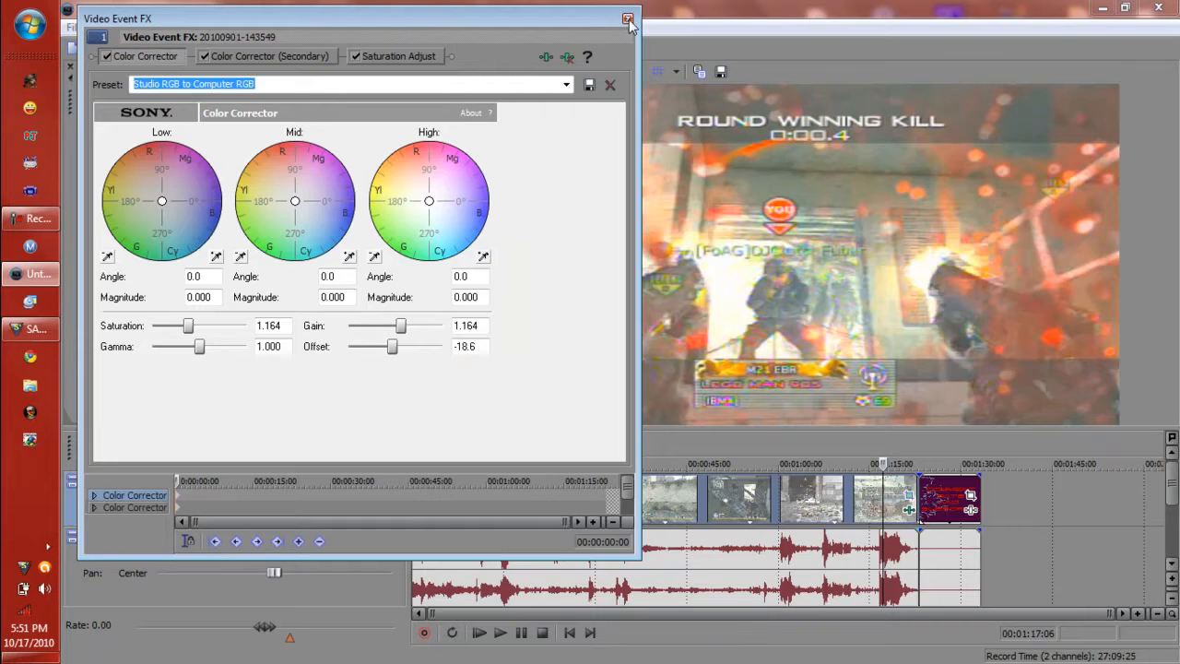
click(627, 18)
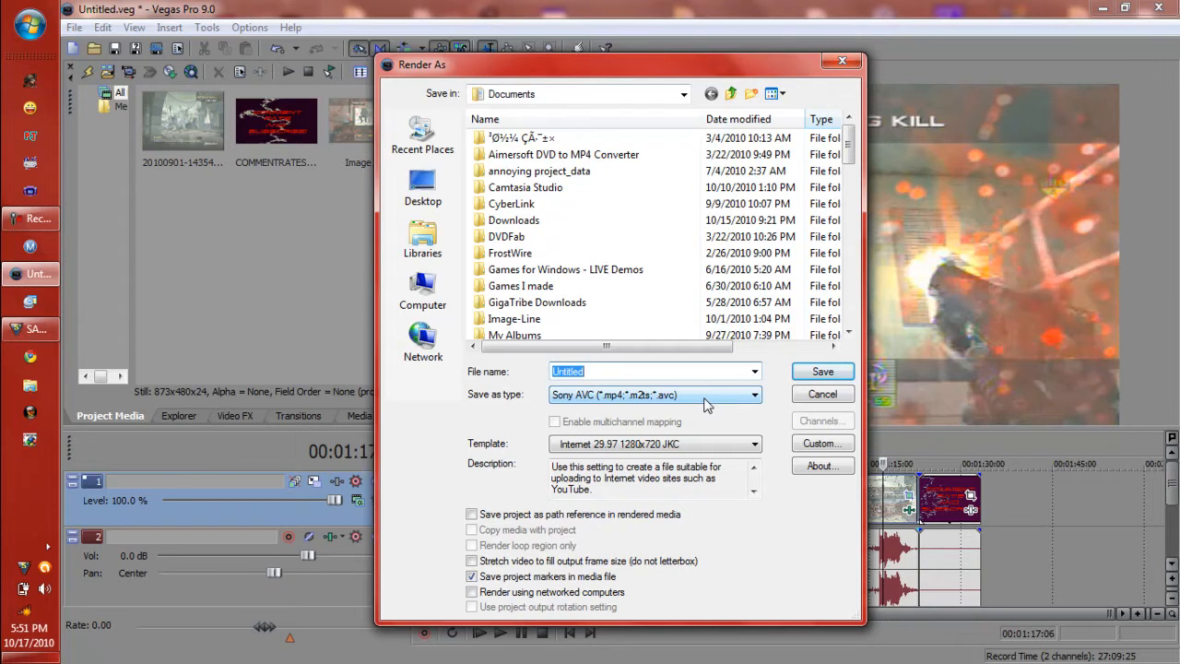
mouse_move(716, 442)
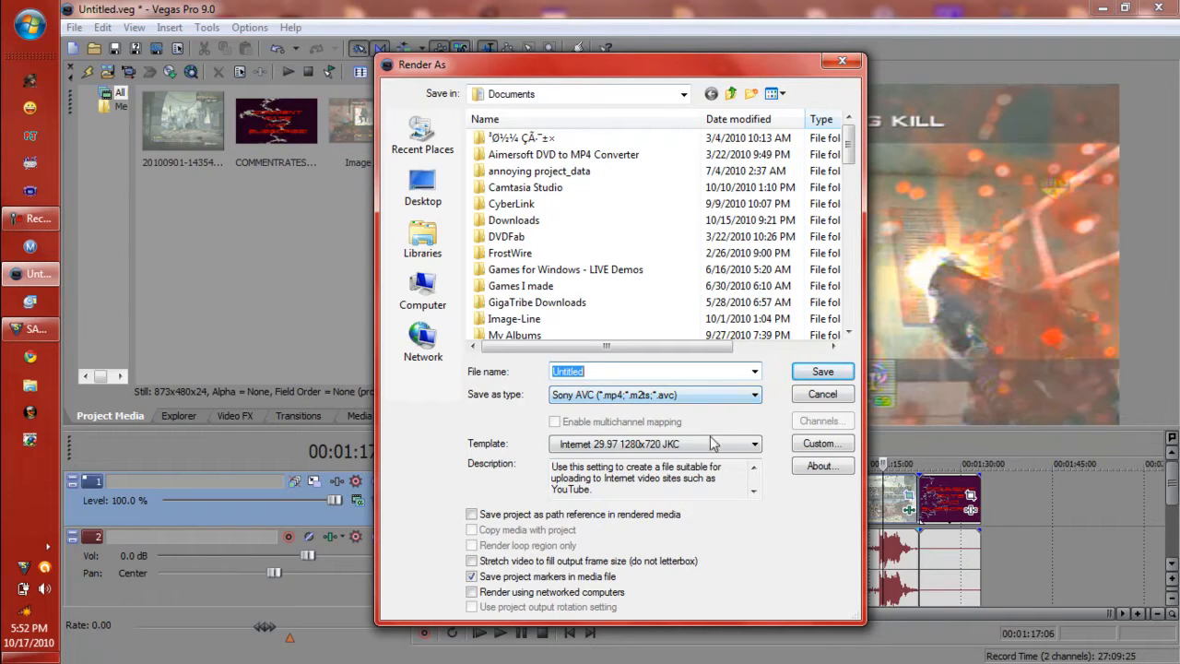
- List the Sony AVC render templates, keeping Internet 29.97 1280x720 JKC
click(752, 443)
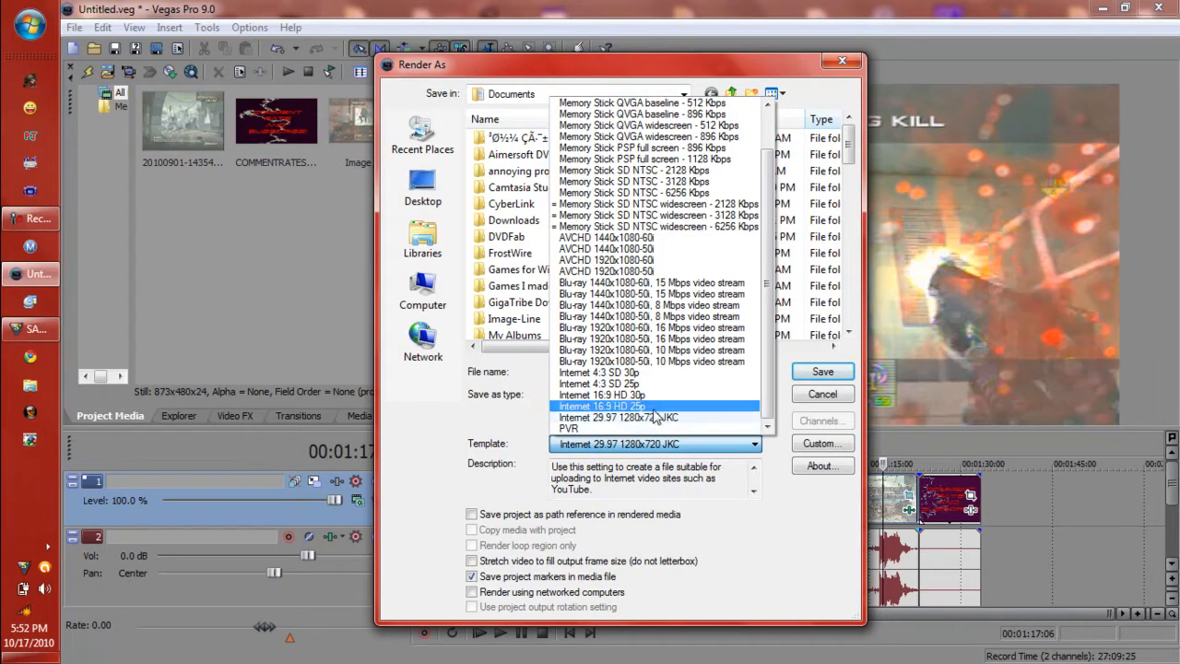
mouse_move(608, 383)
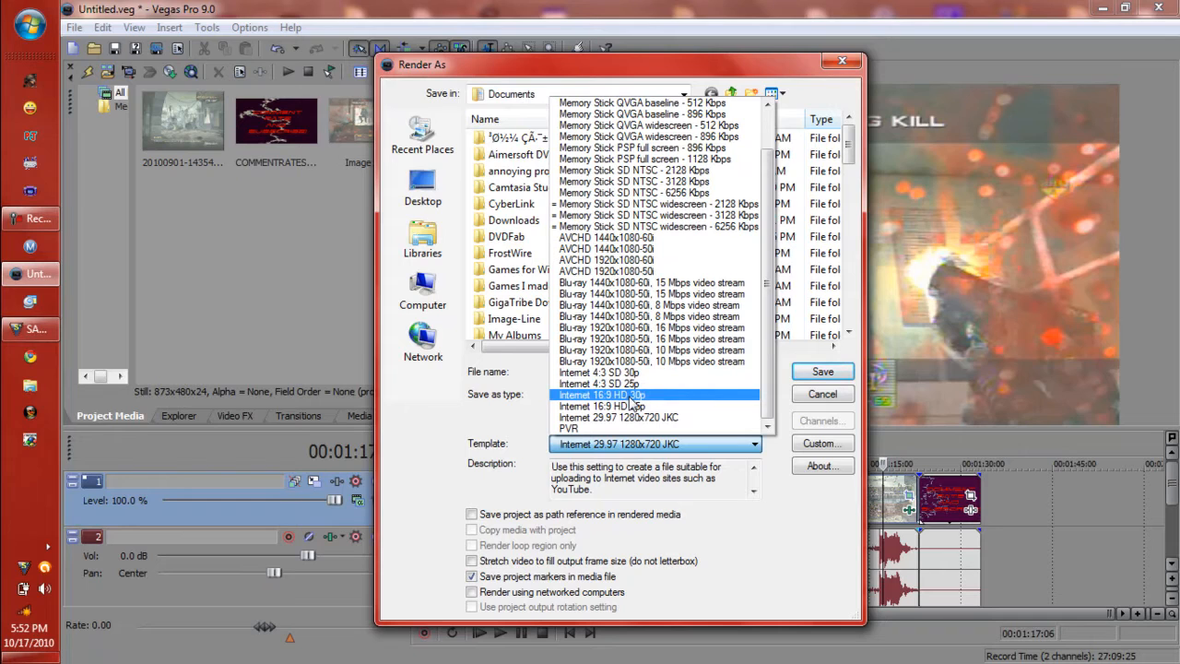
mouse_move(631, 428)
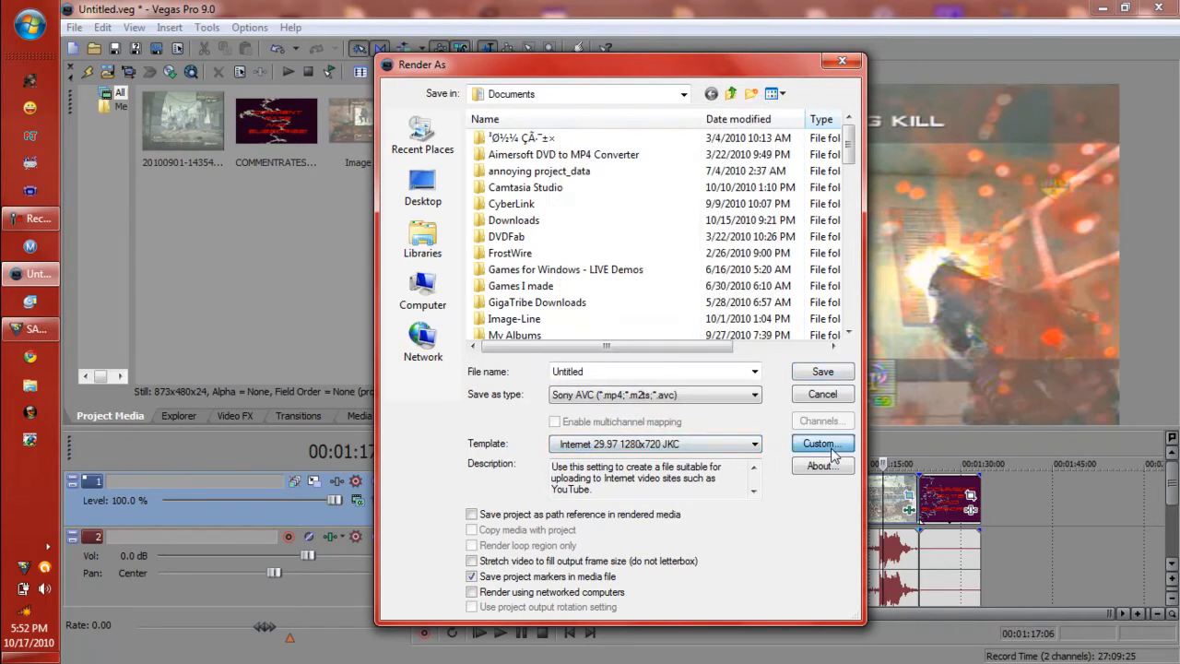
- Review the 1280x720 AVC template's custom video encoding settings
click(819, 443)
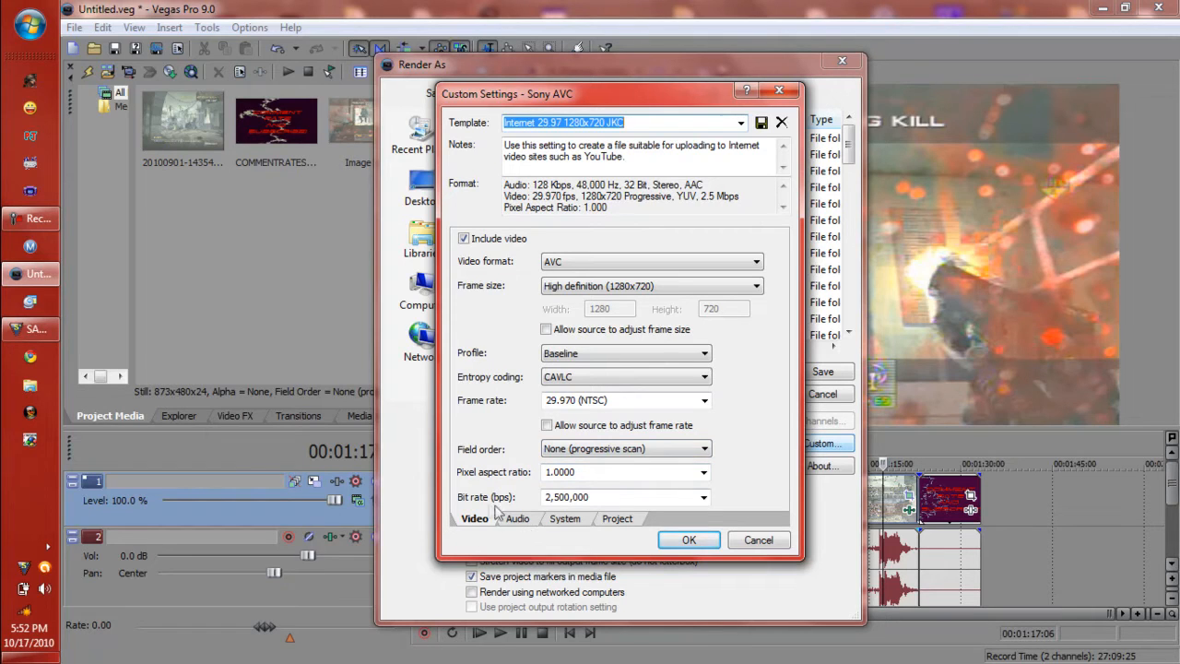
mouse_move(538, 507)
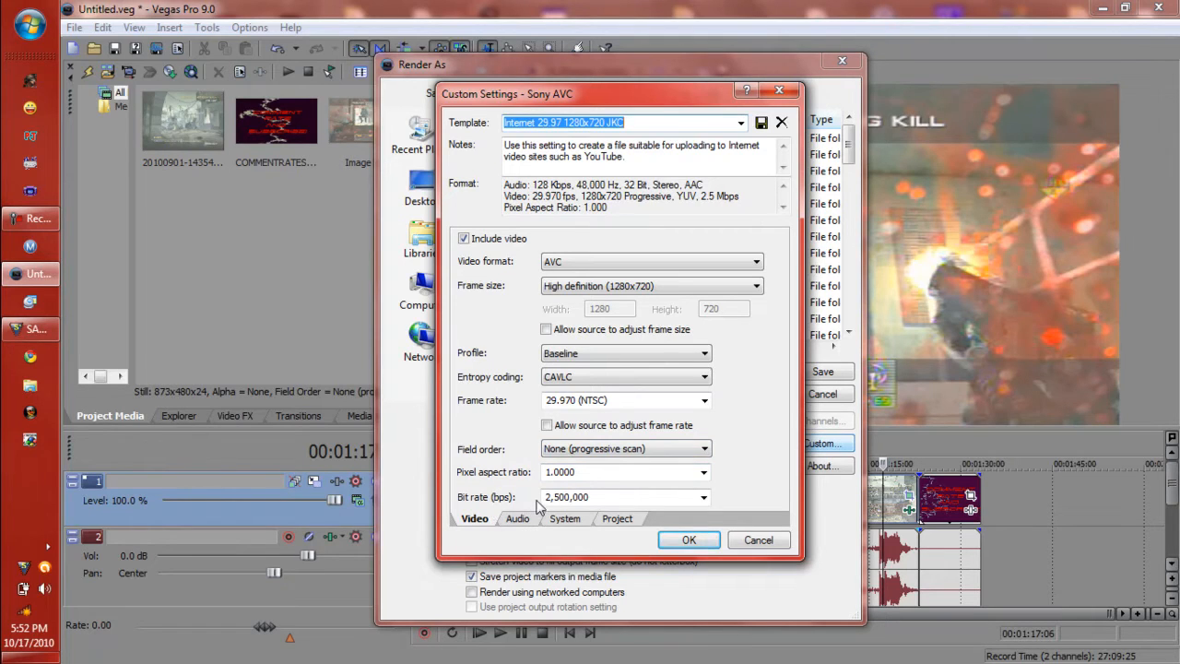
click(516, 518)
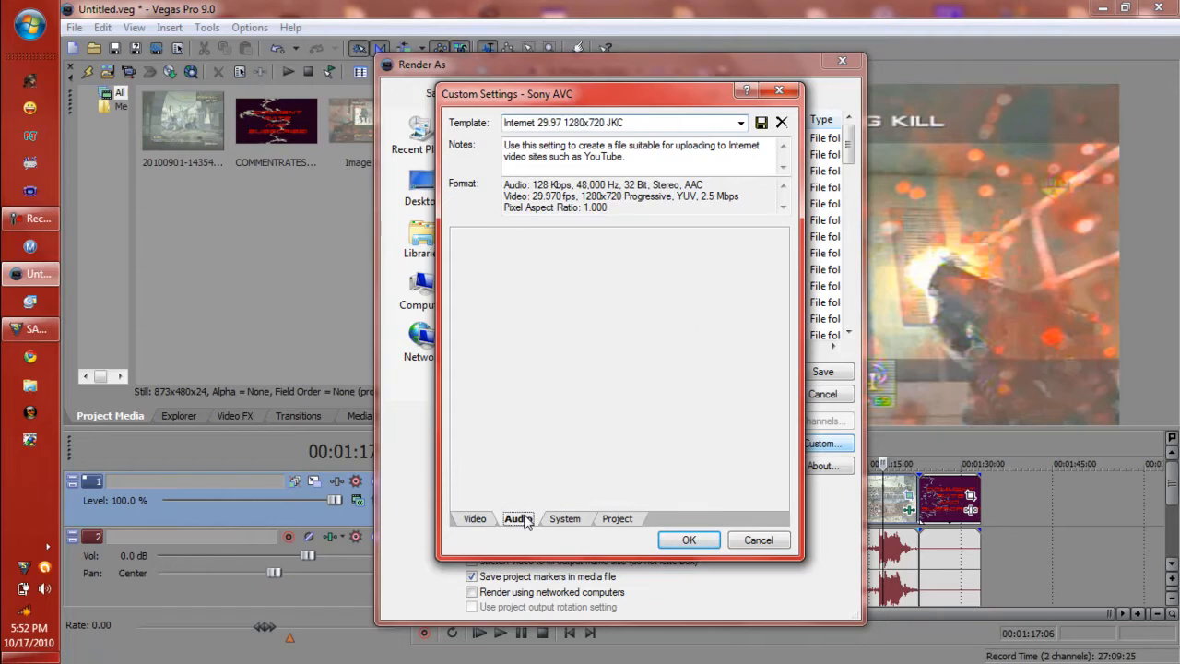
- Check the template's AAC 48 kHz stereo audio, MP4 system format and Best rendering quality
click(516, 518)
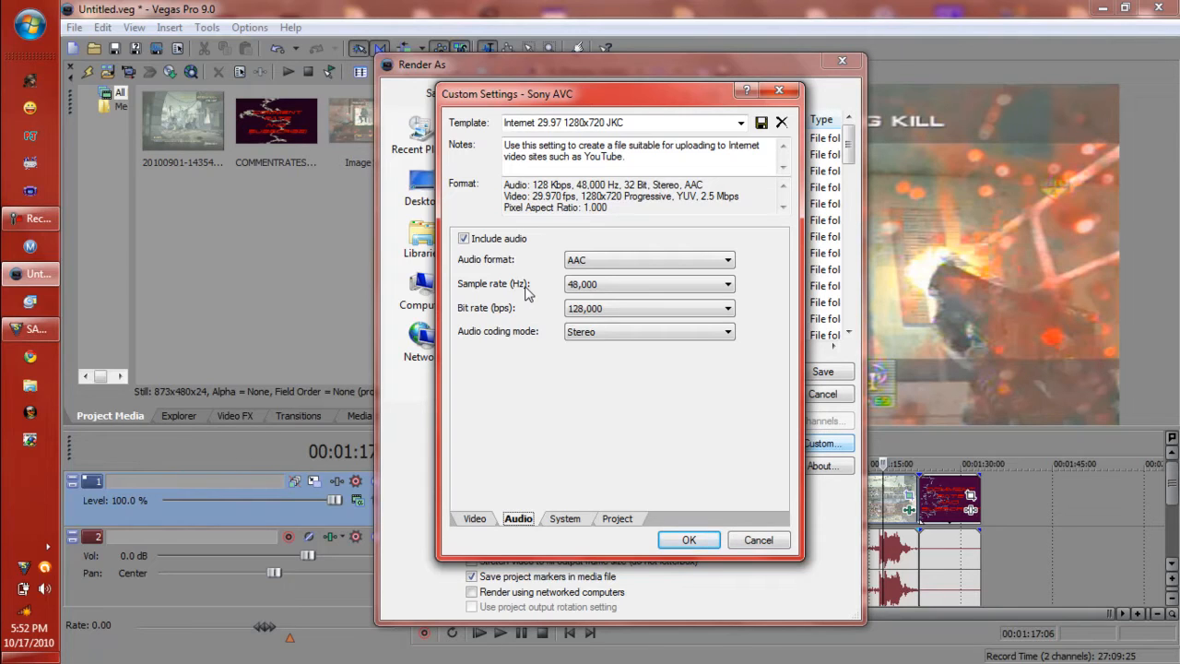
mouse_move(512, 340)
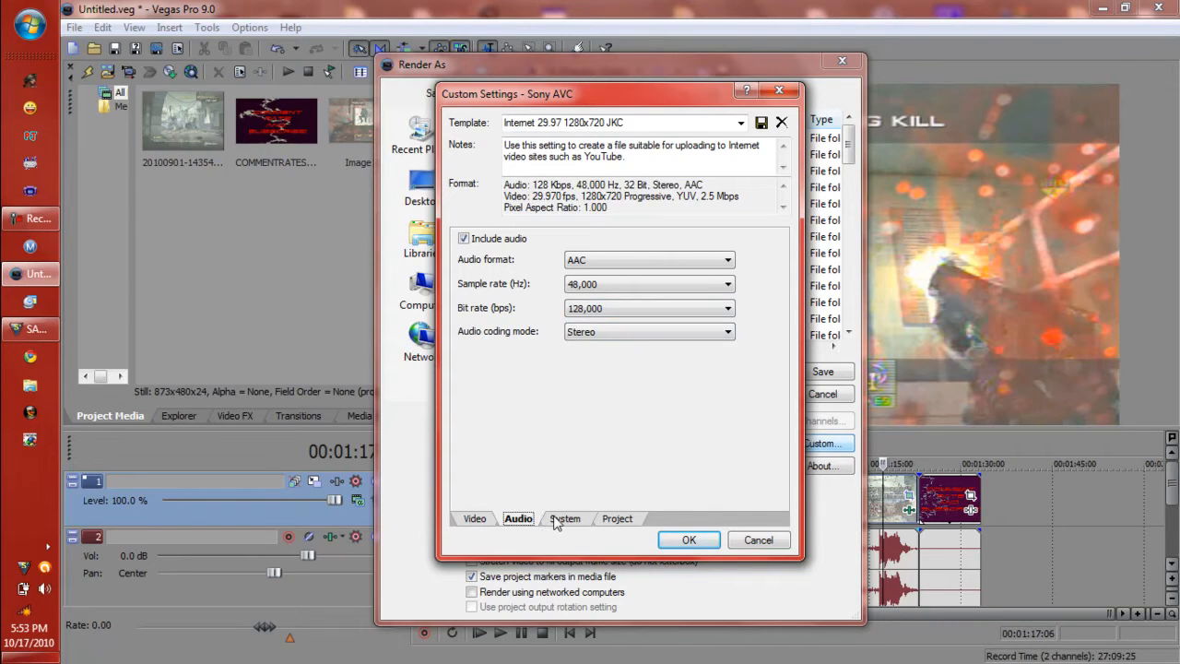
click(564, 518)
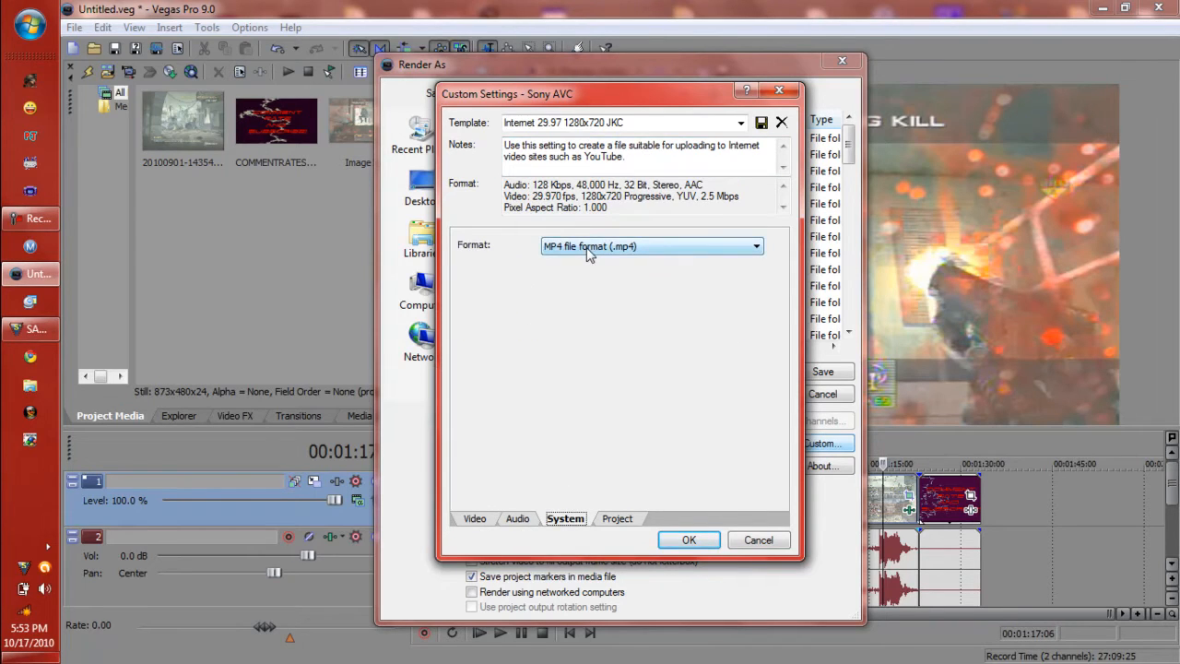
mouse_move(608, 525)
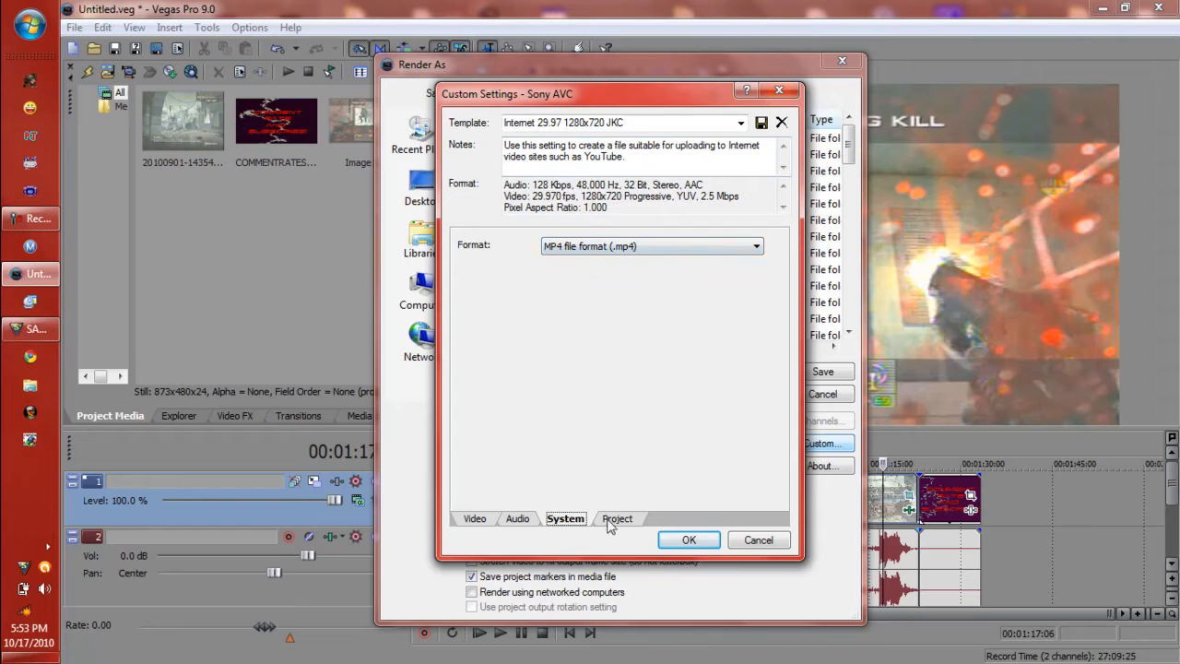
click(616, 518)
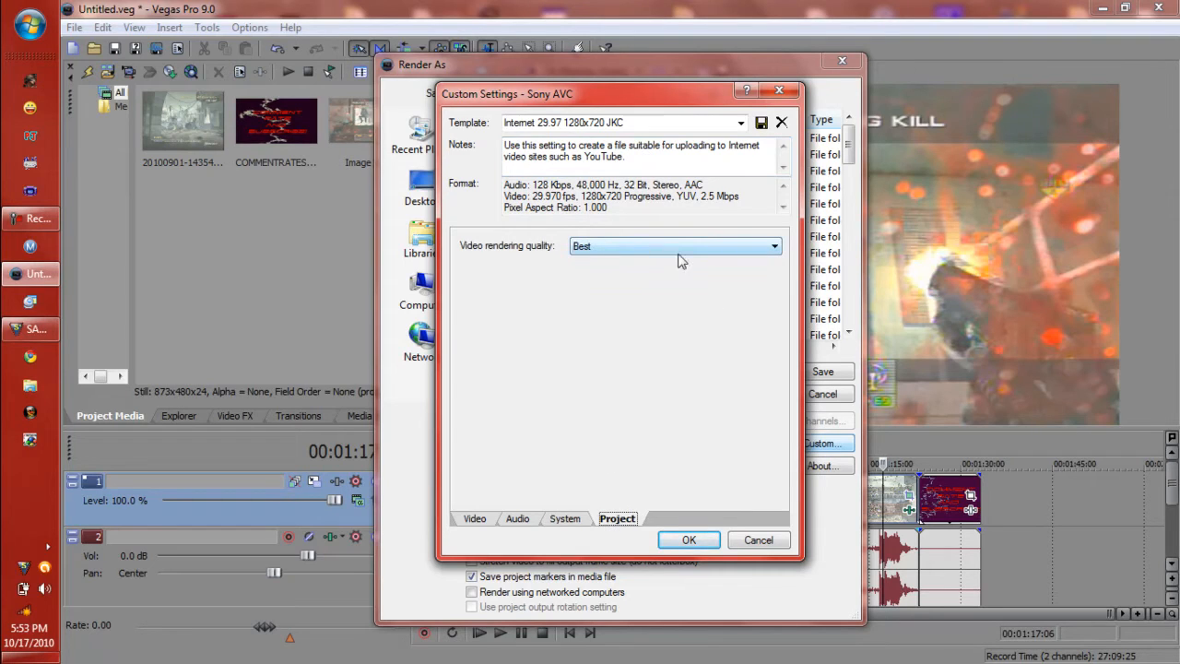
mouse_move(653, 439)
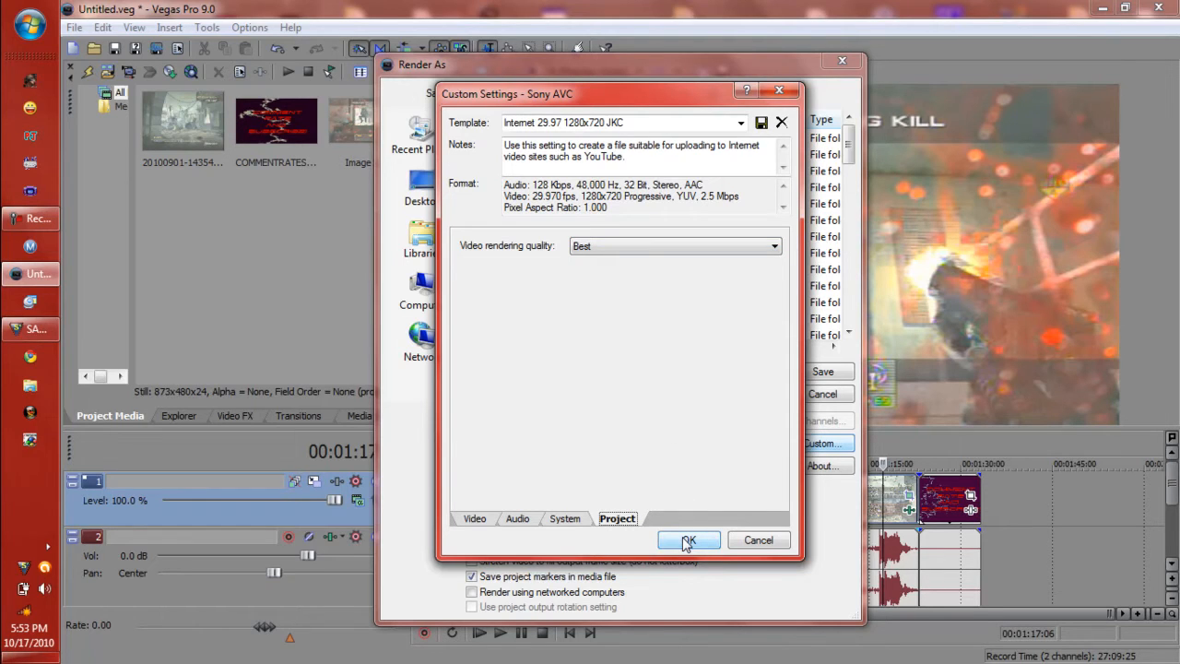
- Confirm the custom template as Untitled.mp4 and close Render As, returning to the timeline
click(689, 540)
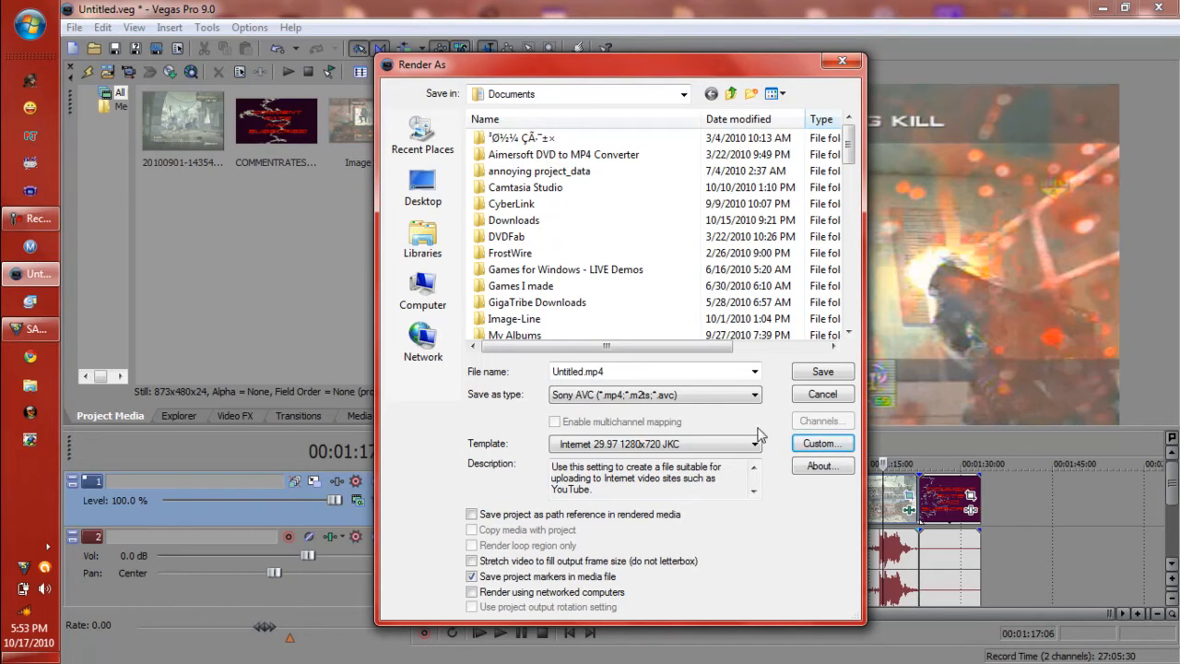
mouse_move(527, 175)
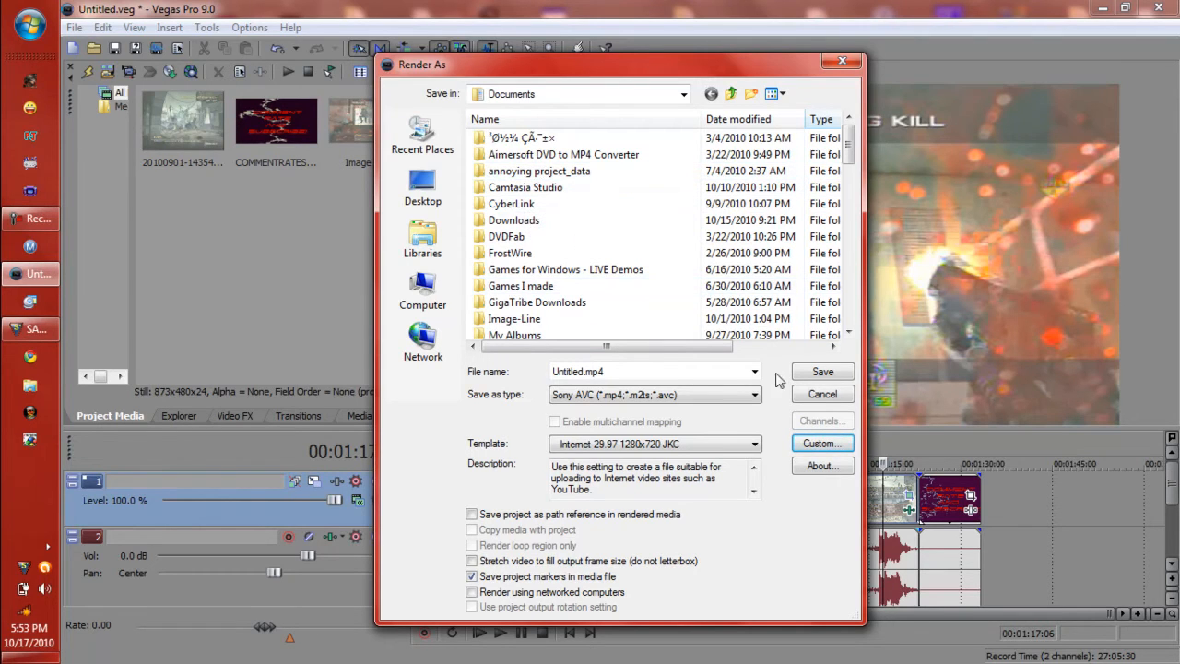
click(823, 395)
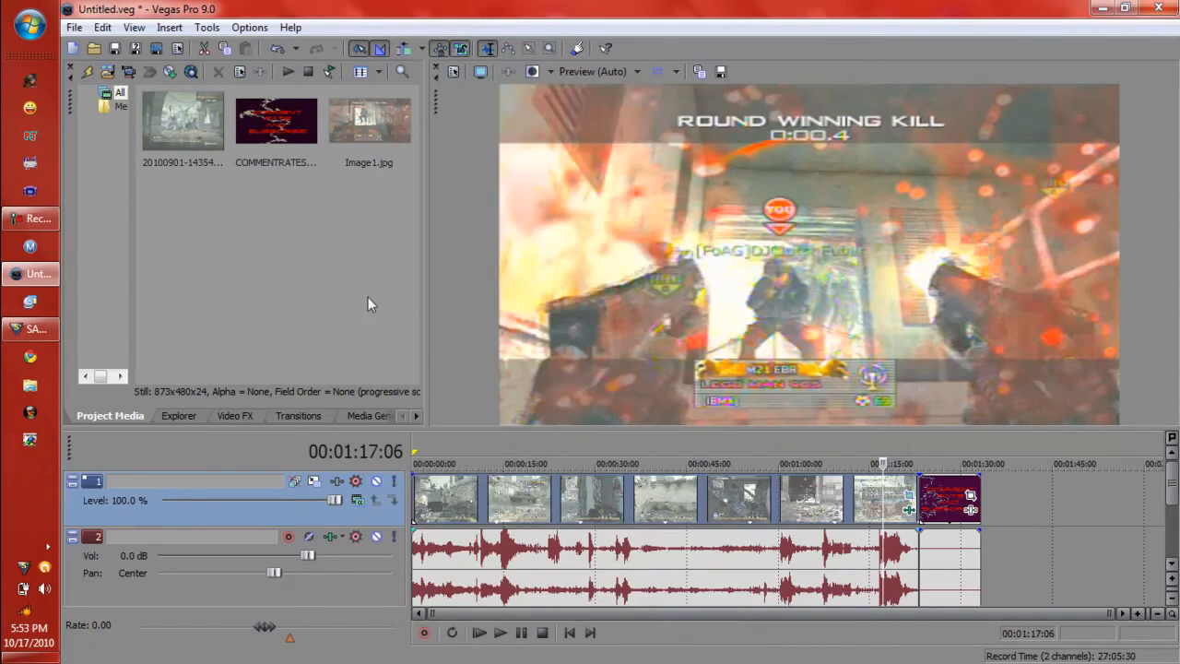
mouse_move(254, 324)
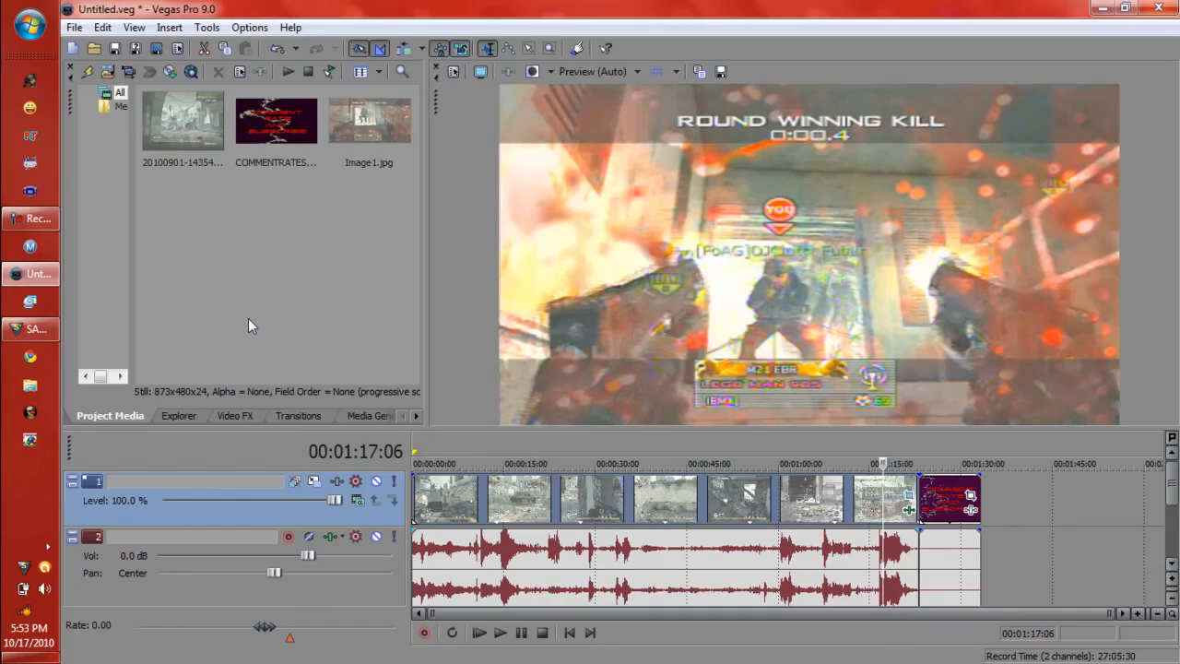